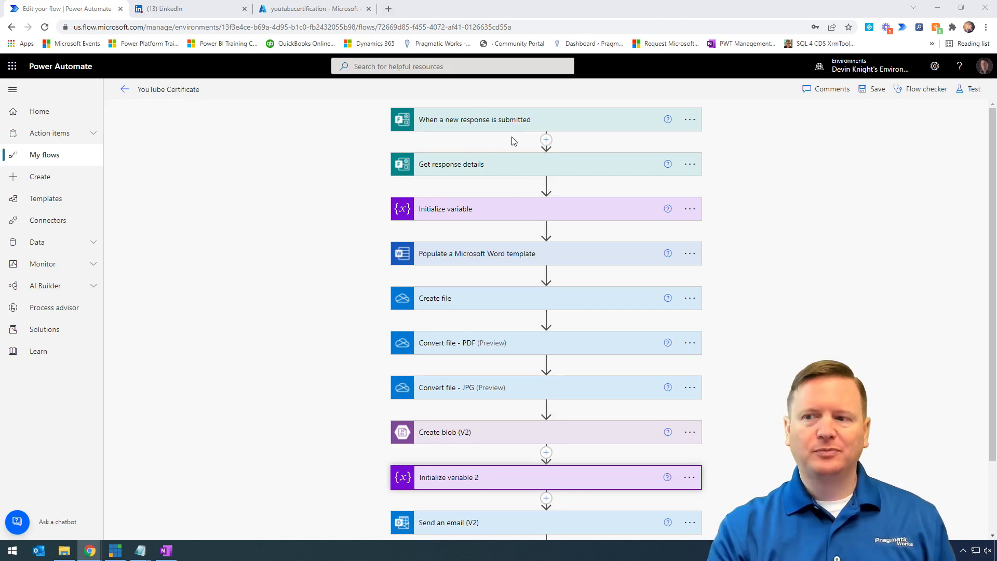
mouse_move(475, 210)
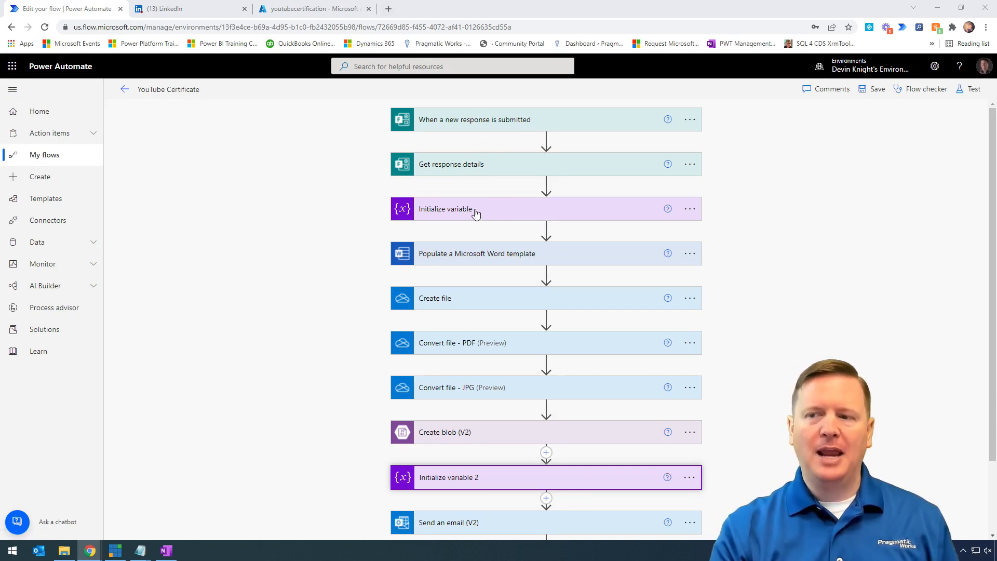
Review the flow's variable steps, then select the whole LinkedIn shareArticle URL in Notepad.
left_click(446, 209)
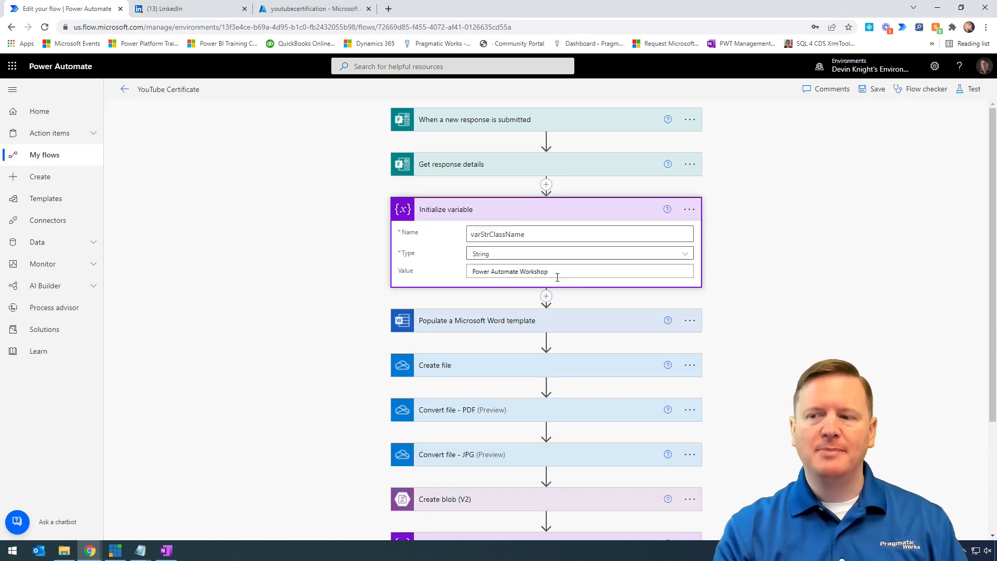
mouse_move(524, 271)
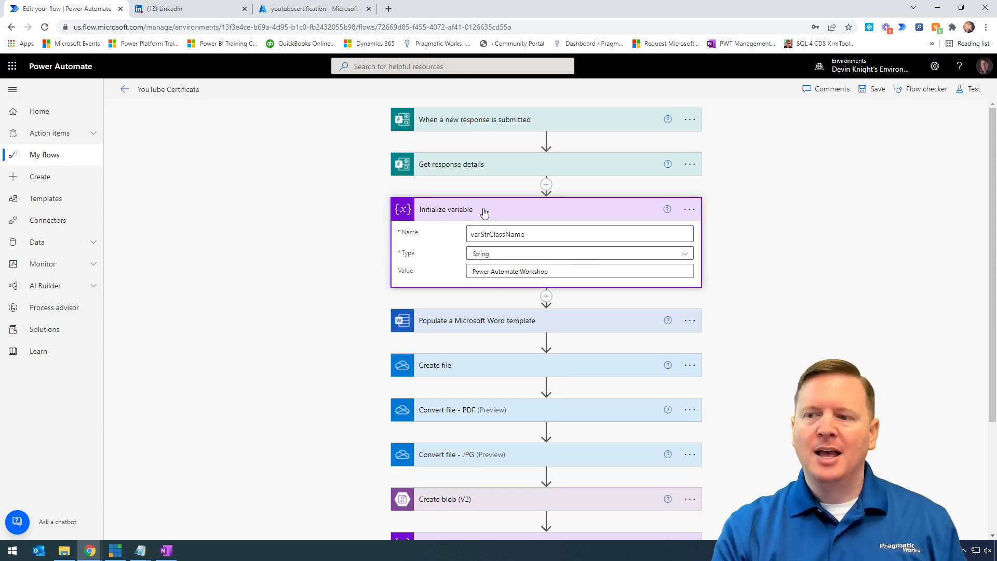
left_click(446, 209)
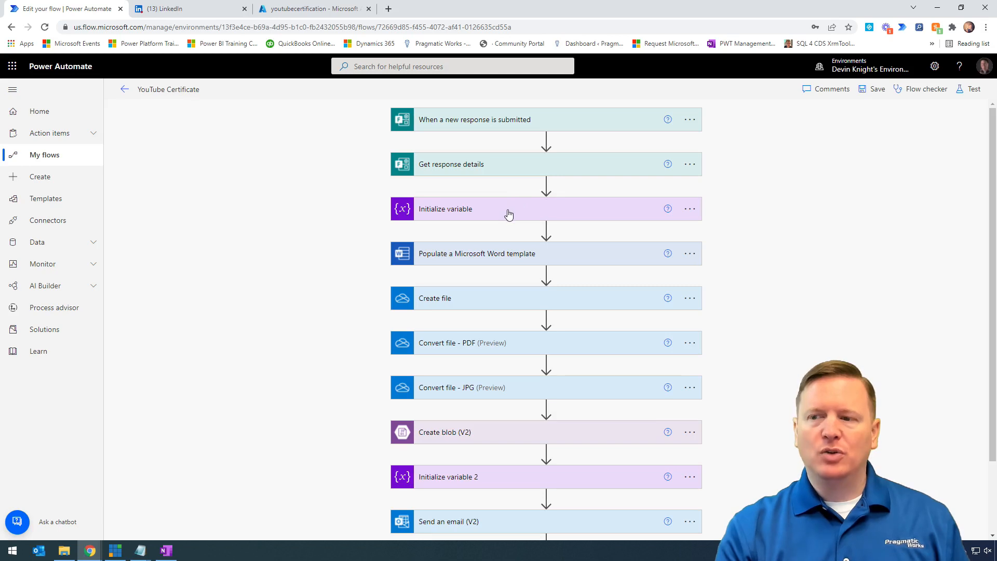
mouse_move(454, 265)
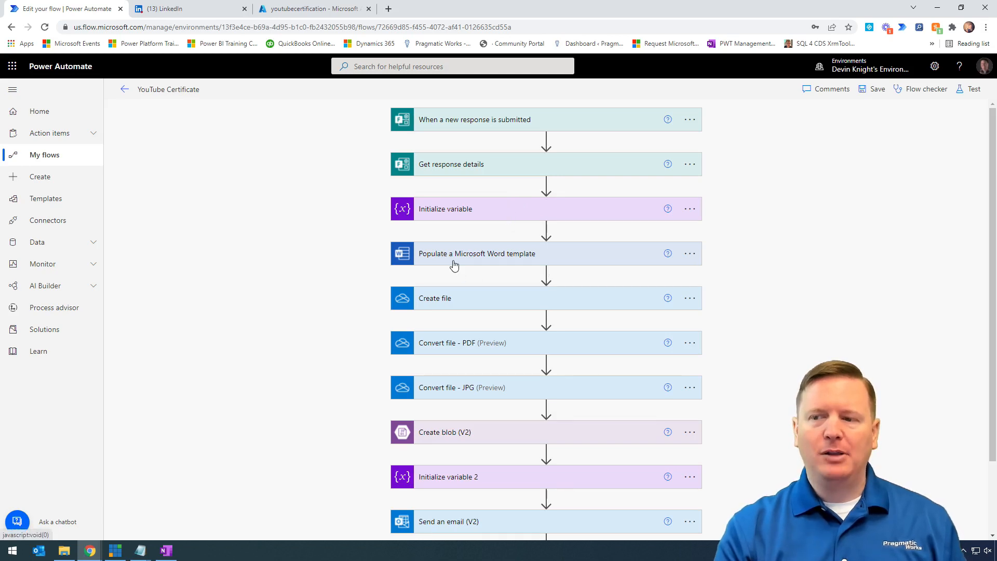
left_click(476, 254)
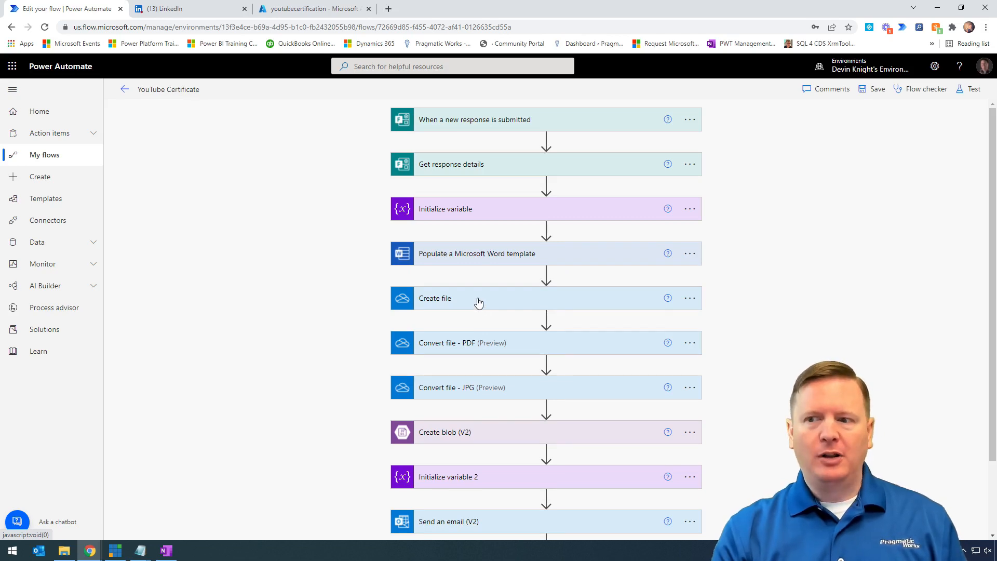
left_click(435, 298)
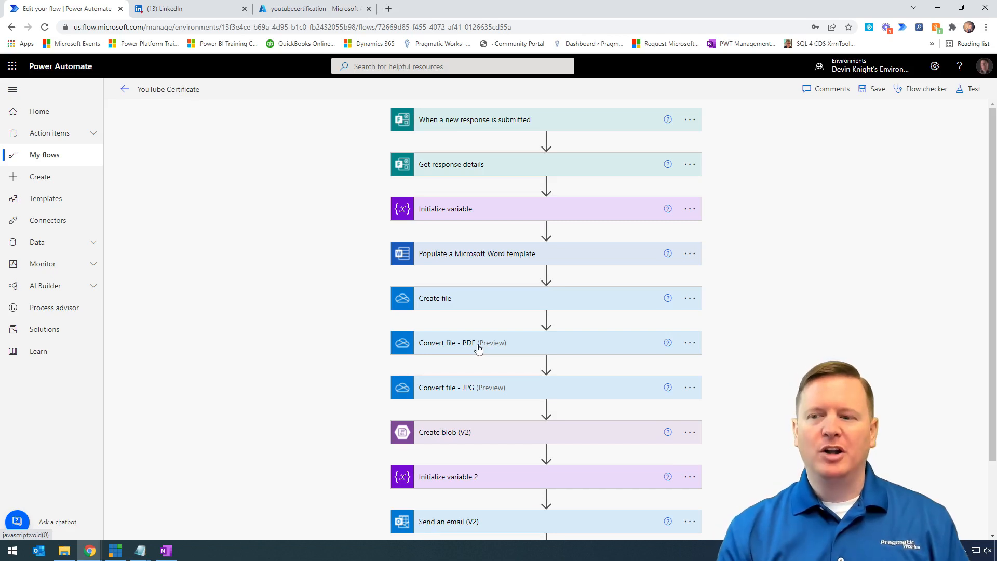
mouse_move(489, 394)
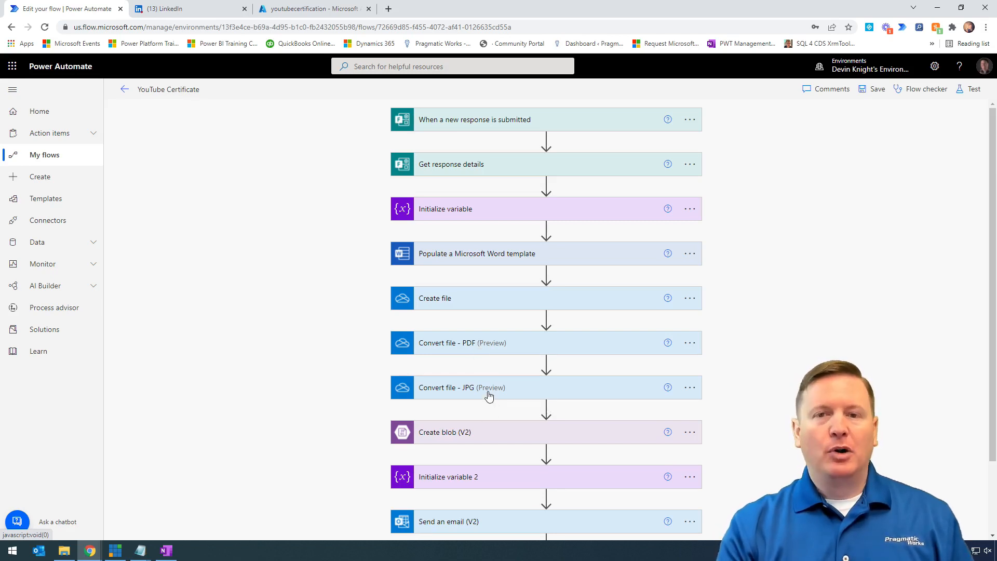
mouse_move(486, 314)
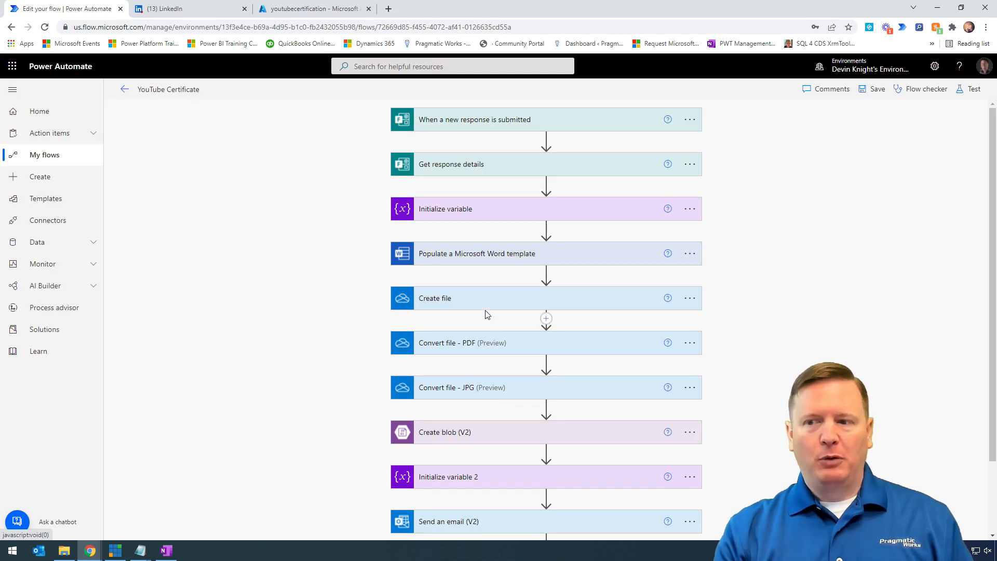
mouse_move(489, 396)
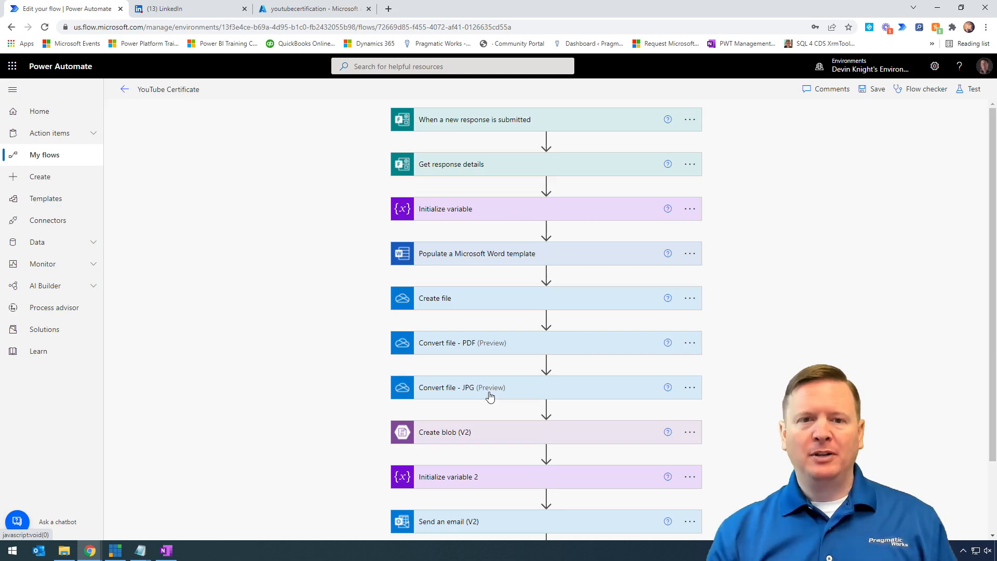
mouse_move(139, 551)
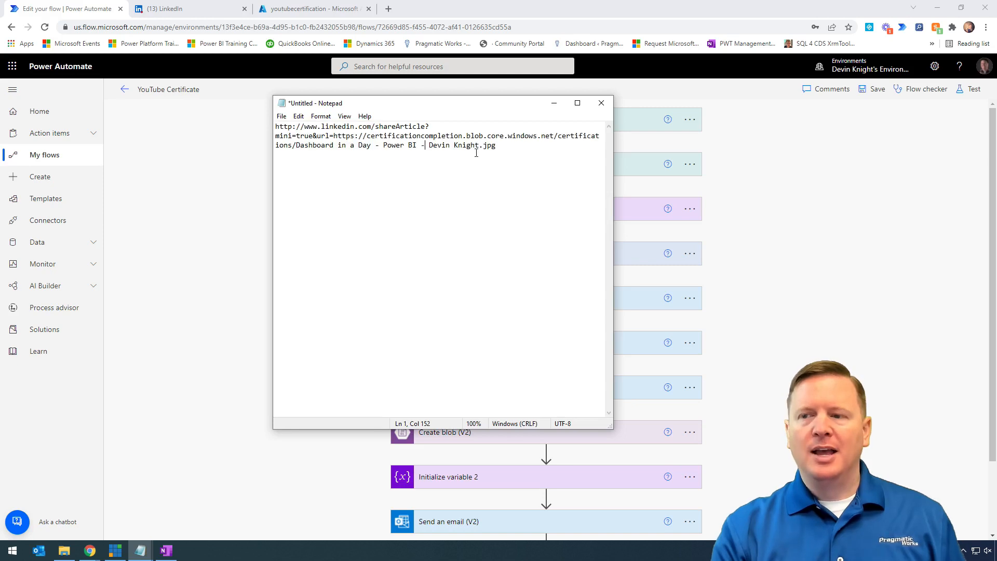
key("ctrl+a")
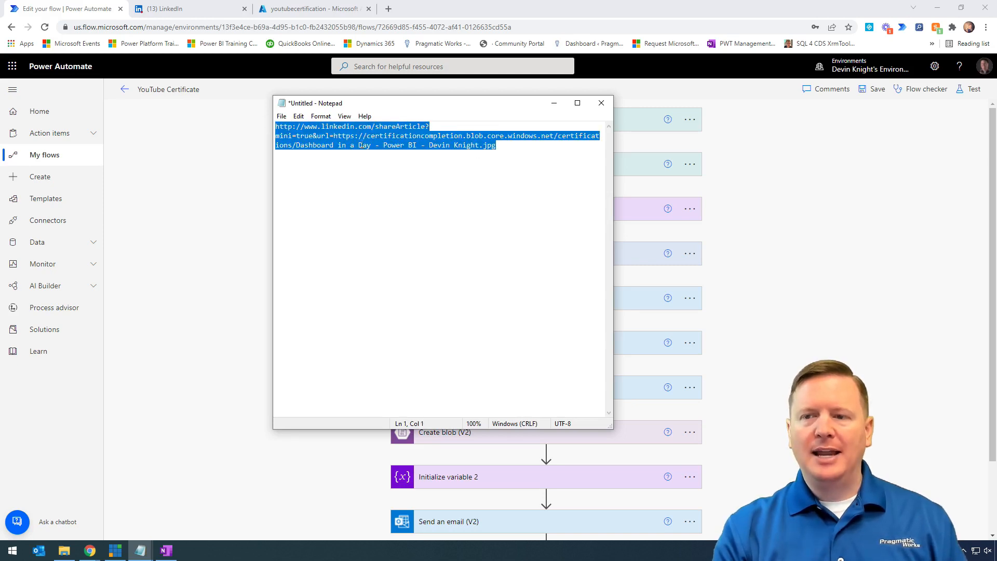
left_click(396, 146)
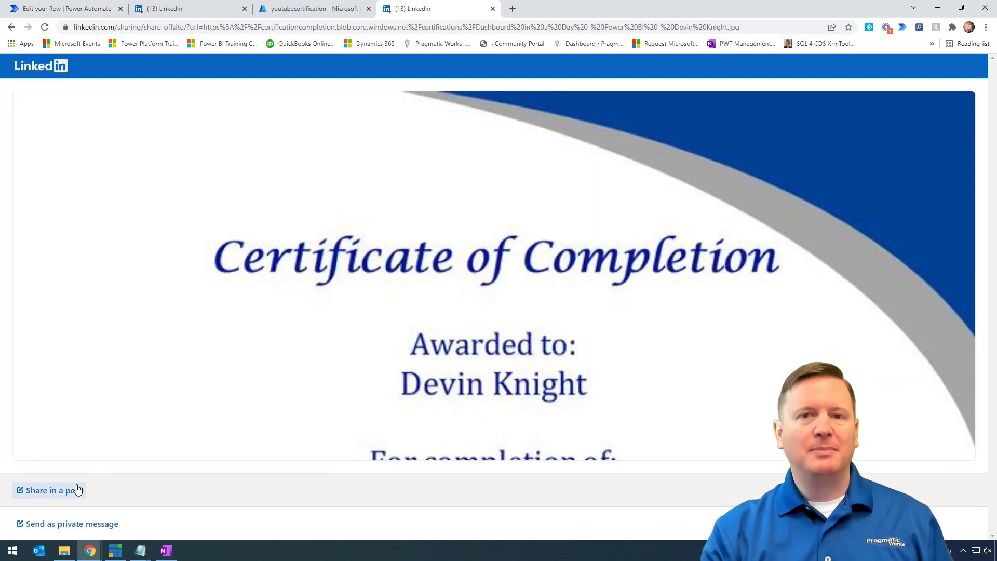
mouse_move(119, 483)
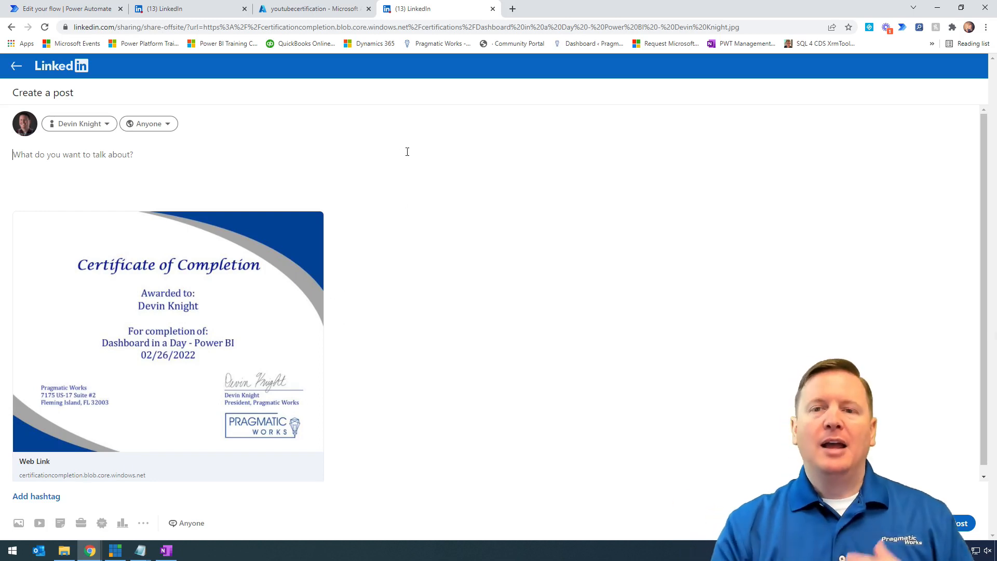
mouse_move(237, 274)
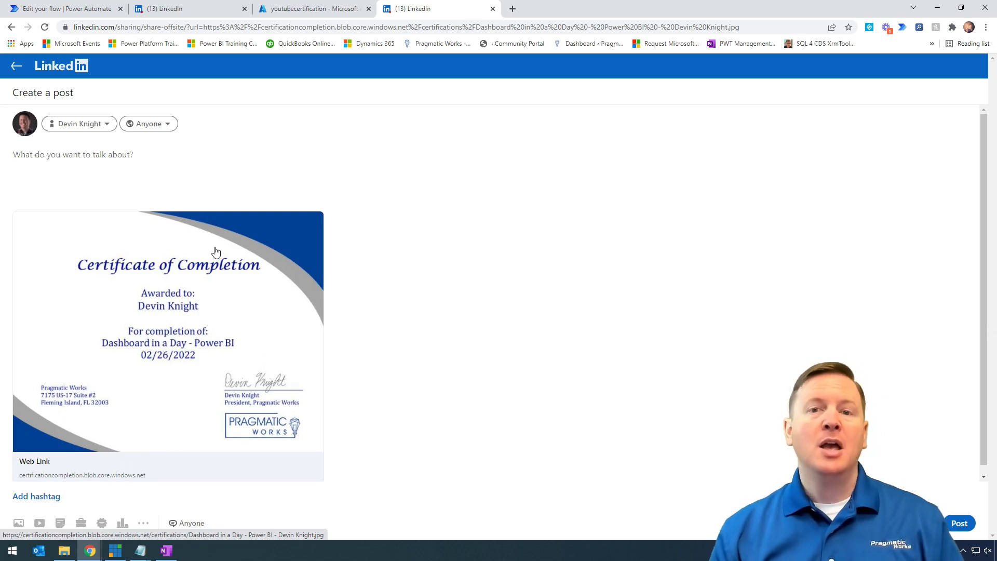
Draft a LinkedIn post previewing the Dashboard in a Day certificate, then return to the flow.
left_click(73, 155)
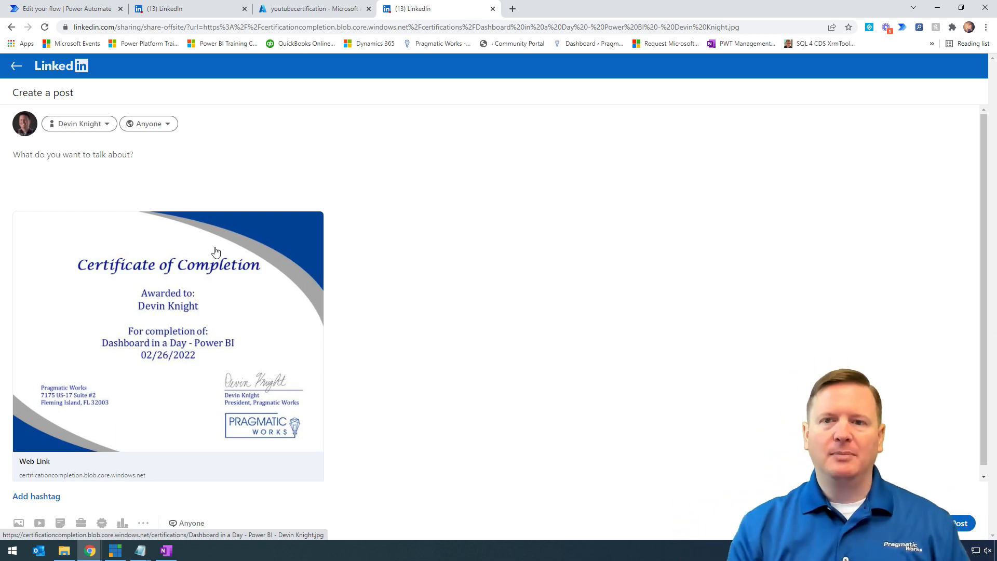
mouse_move(265, 251)
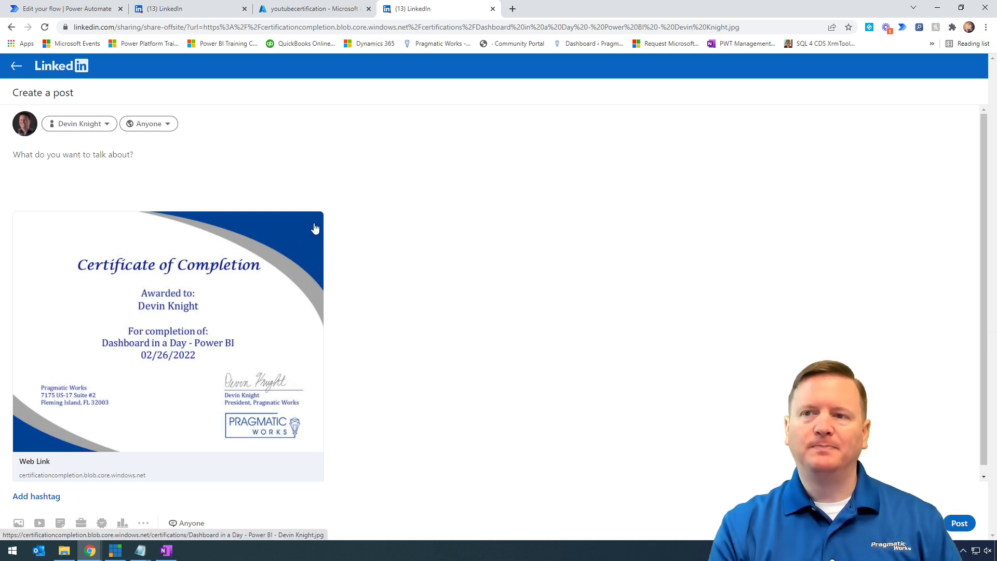
left_click(61, 8)
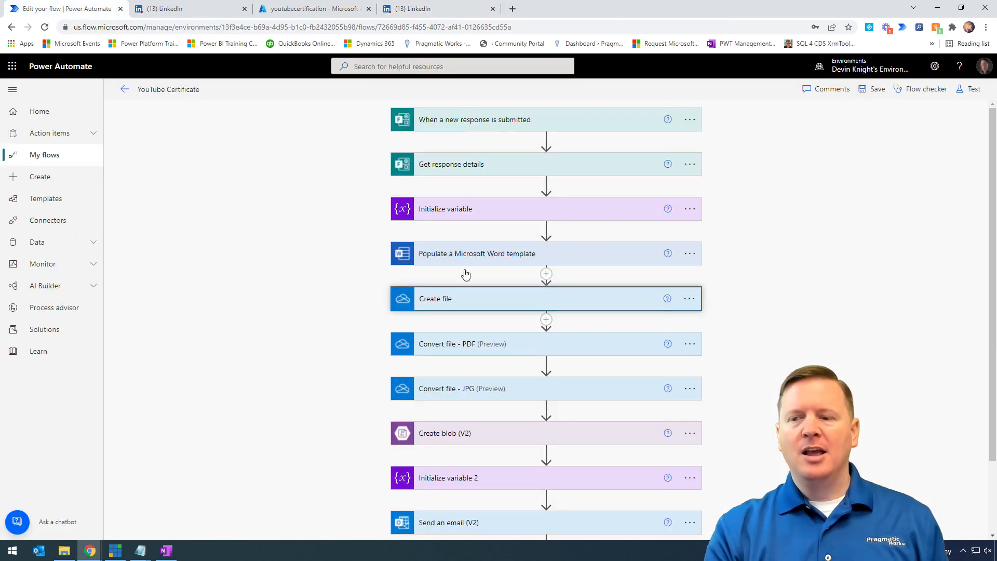
Expand the second variable step showing varStrCertificationImageURL and bring up its options menu.
scroll("down", 3)
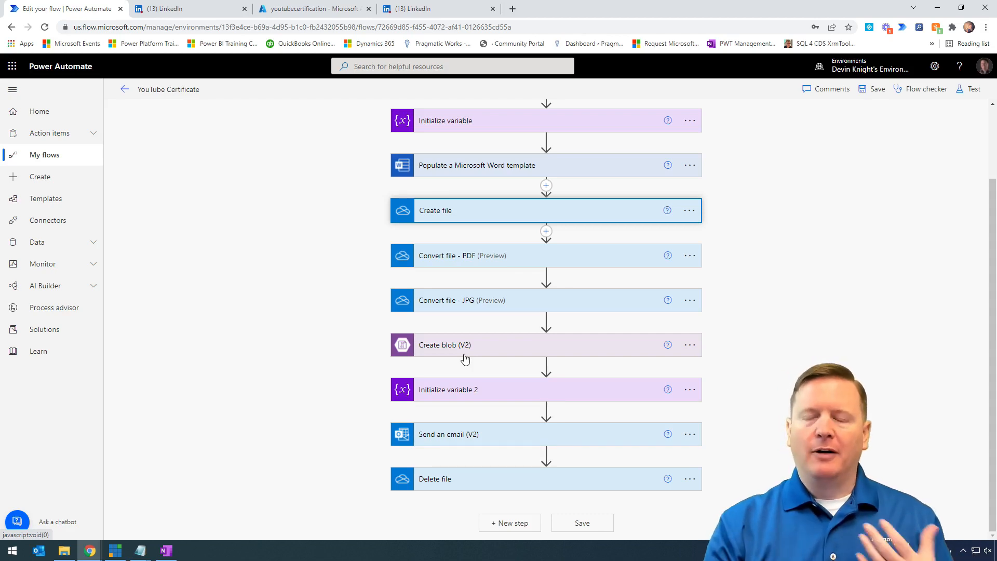
left_click(446, 345)
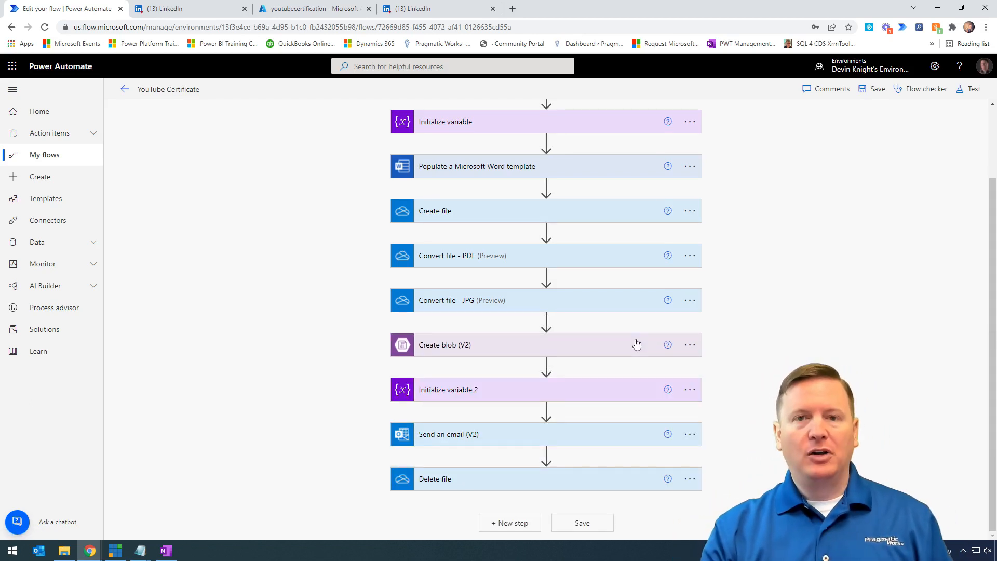
mouse_move(710, 355)
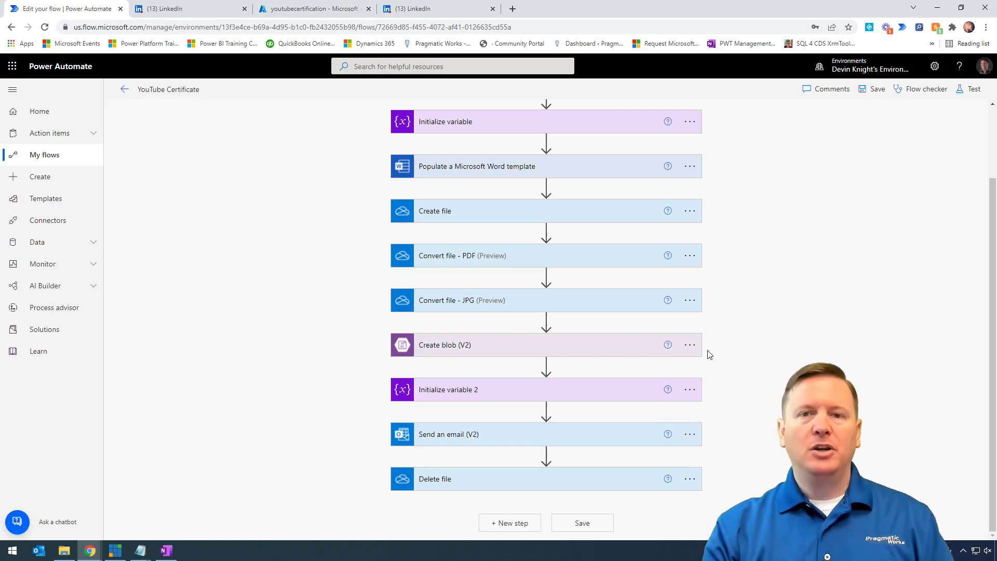
mouse_move(461, 481)
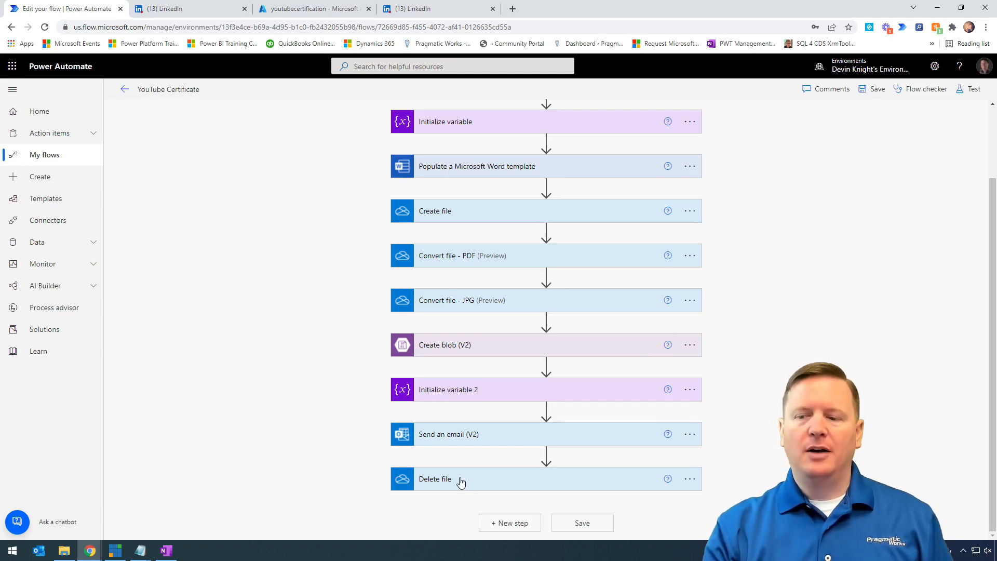
mouse_move(718, 439)
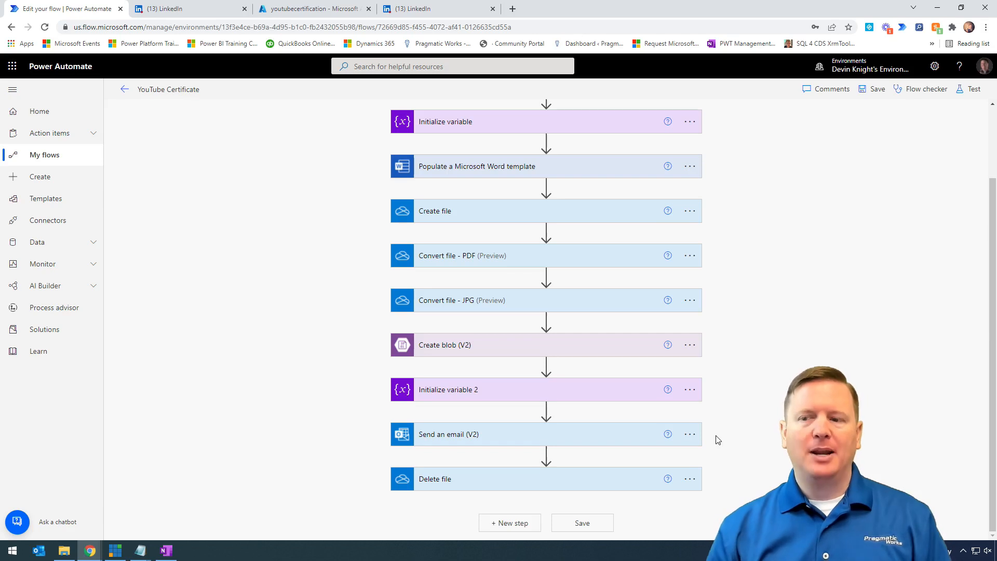
mouse_move(487, 405)
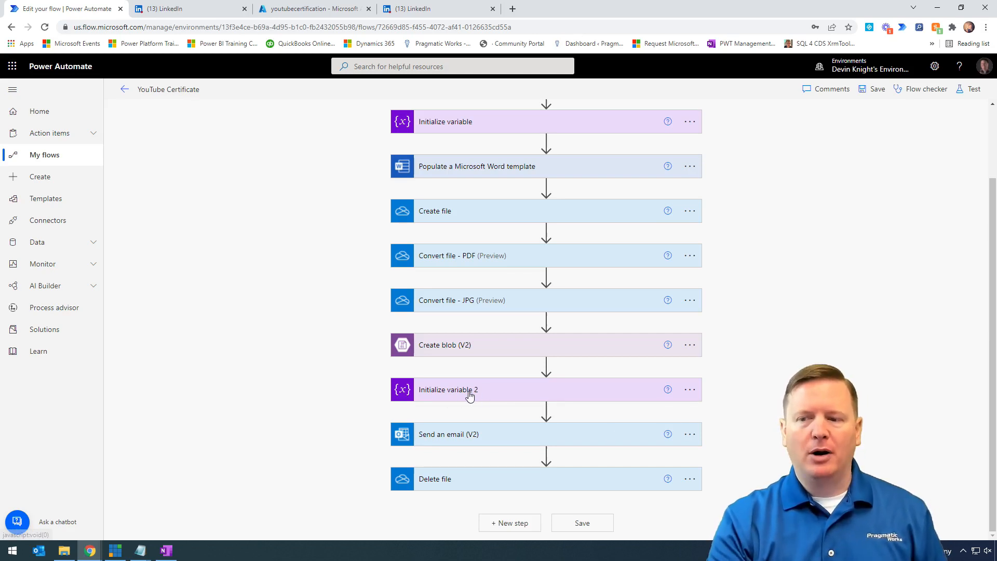
left_click(448, 390)
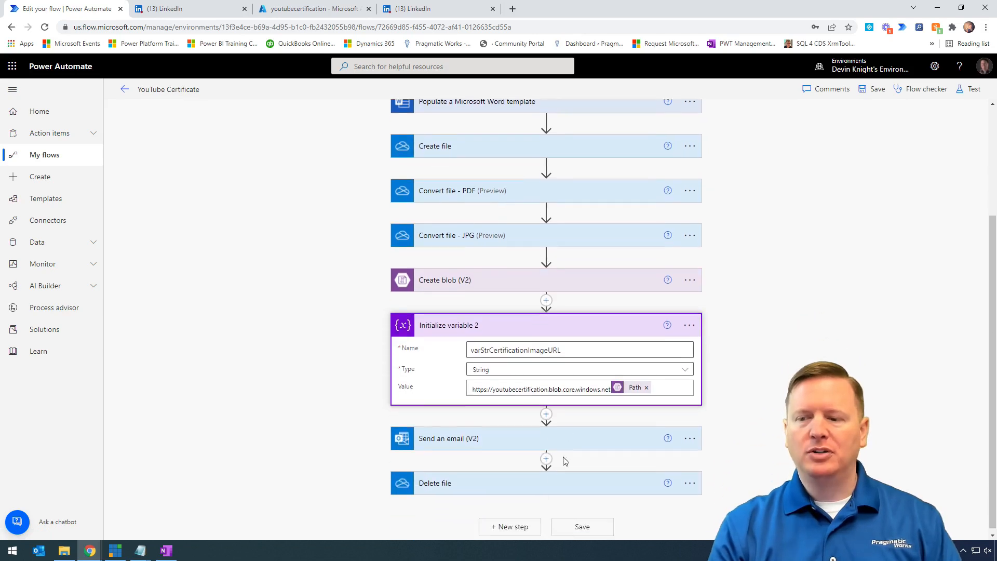
scroll("down", 3)
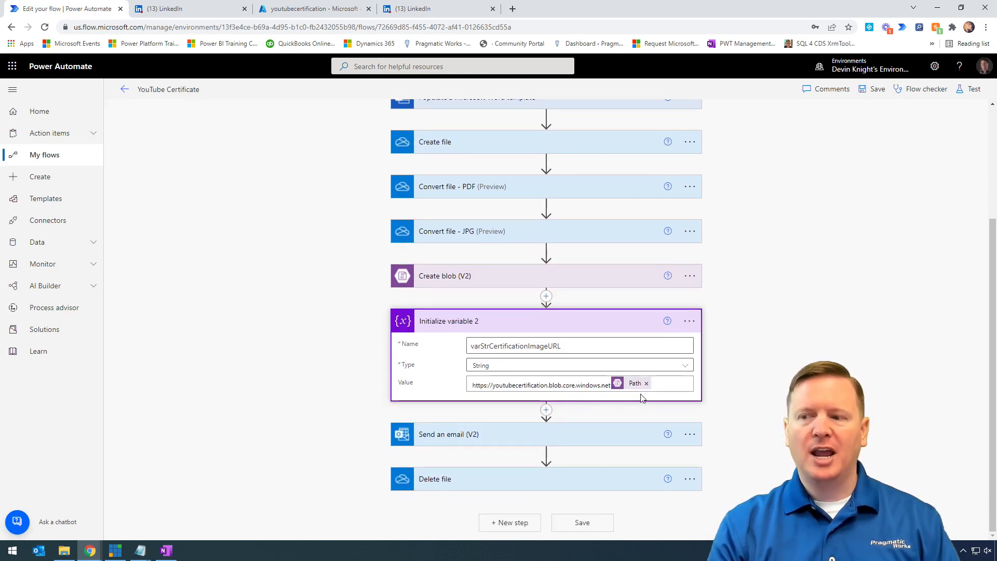
mouse_move(480, 283)
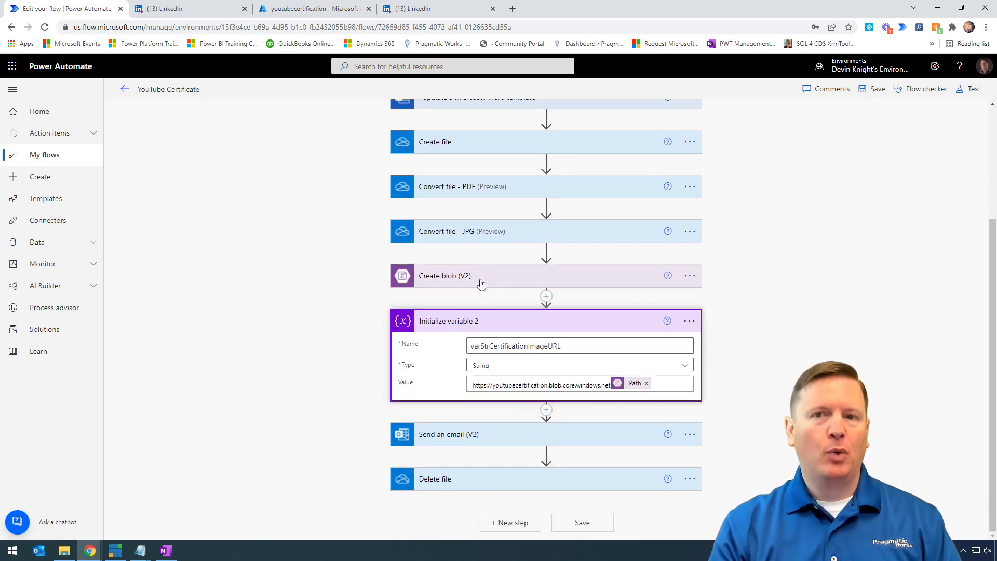
left_click(689, 320)
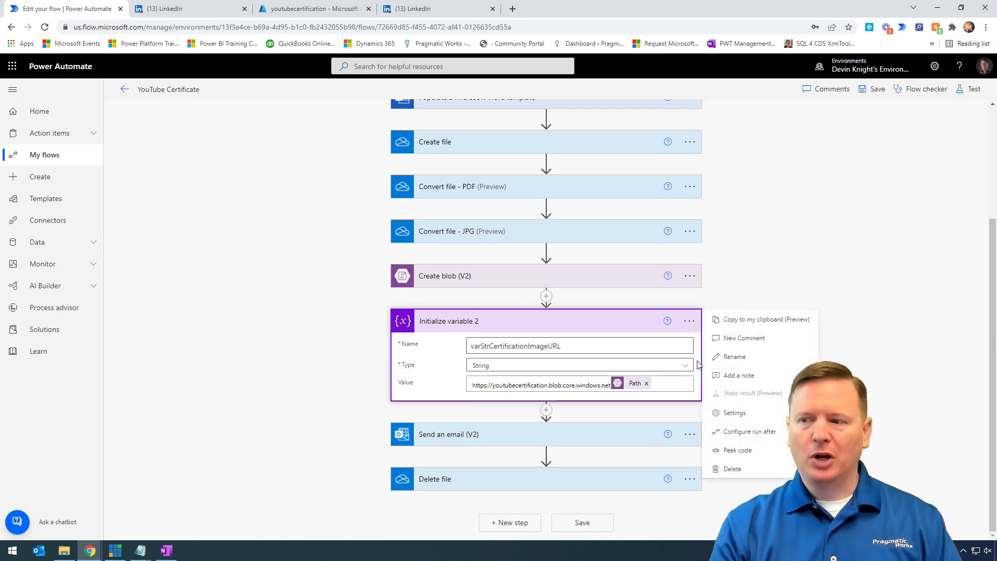
Rename the step to 'Initialize variable - Image URL'.
left_click(735, 356)
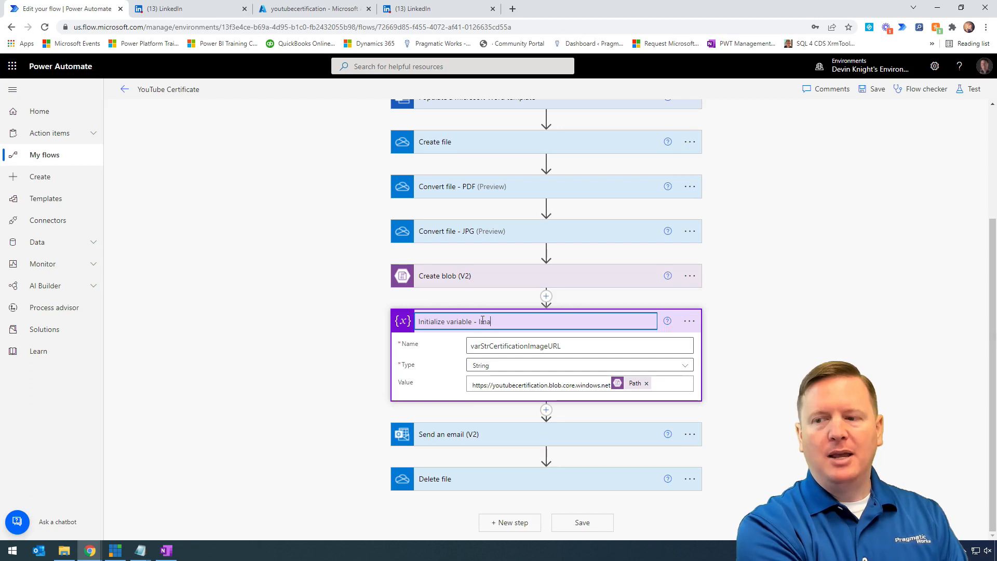
type("mage URL")
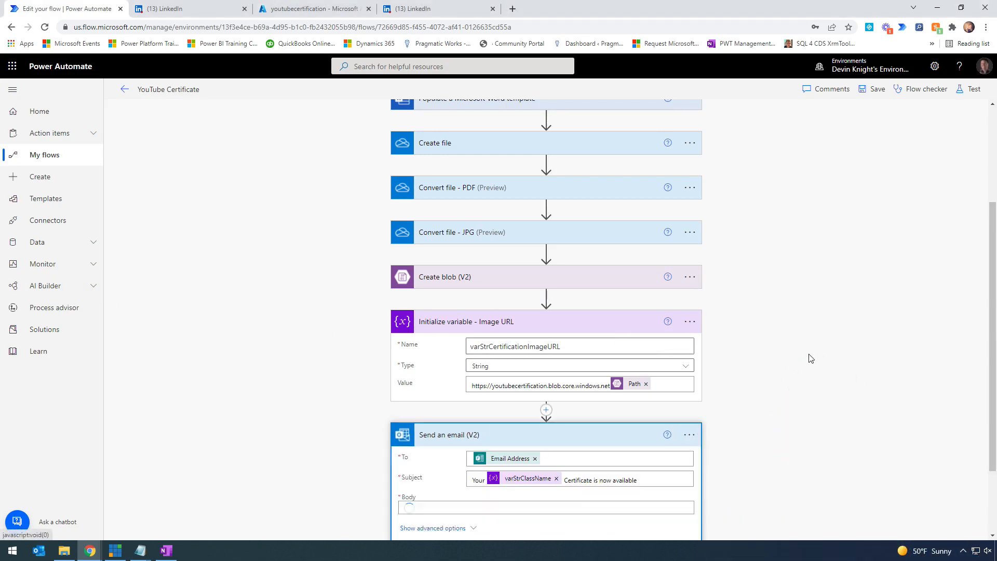
Show the Send an email (V2) body as raw HTML code.
scroll("down", 3)
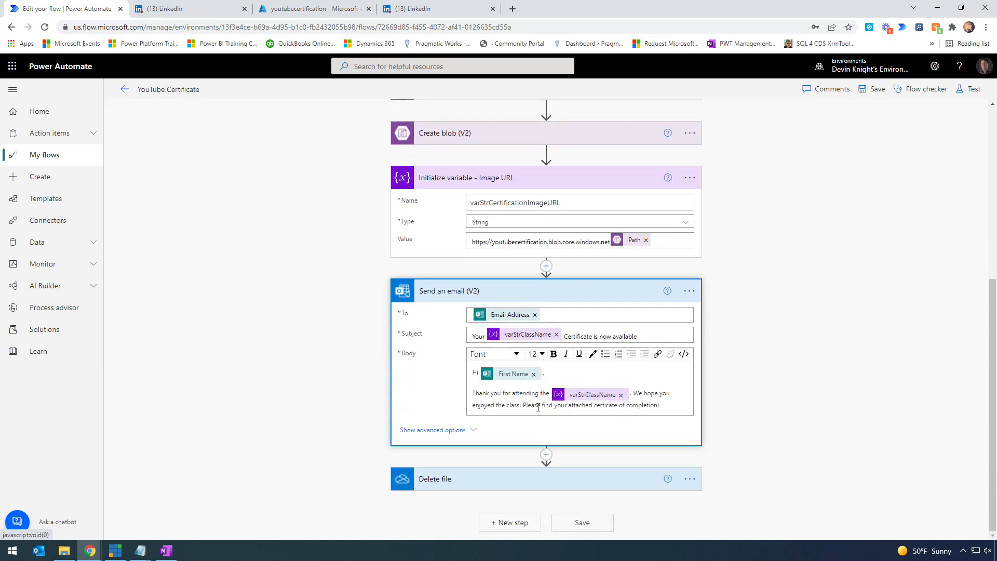
mouse_move(200, 415)
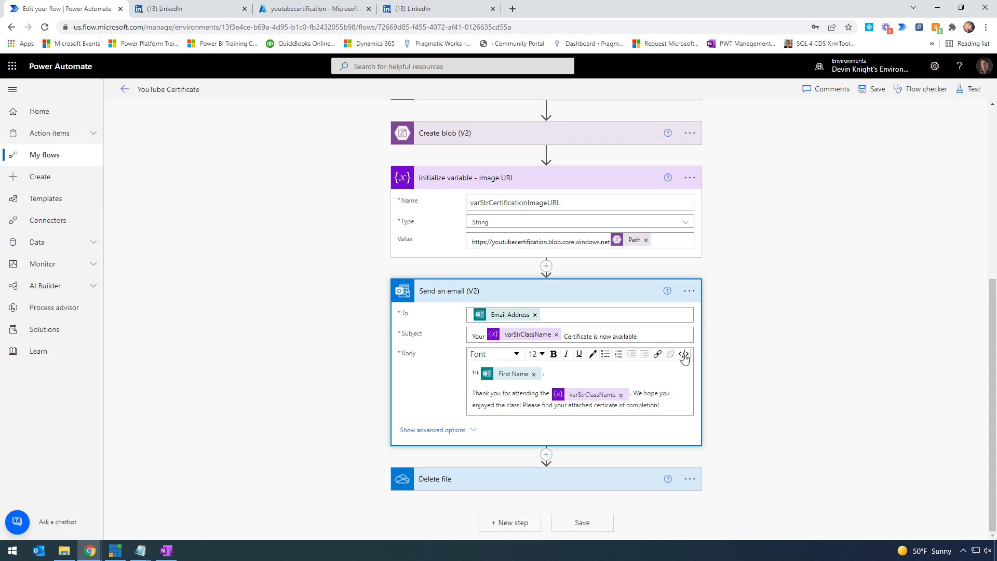
left_click(684, 354)
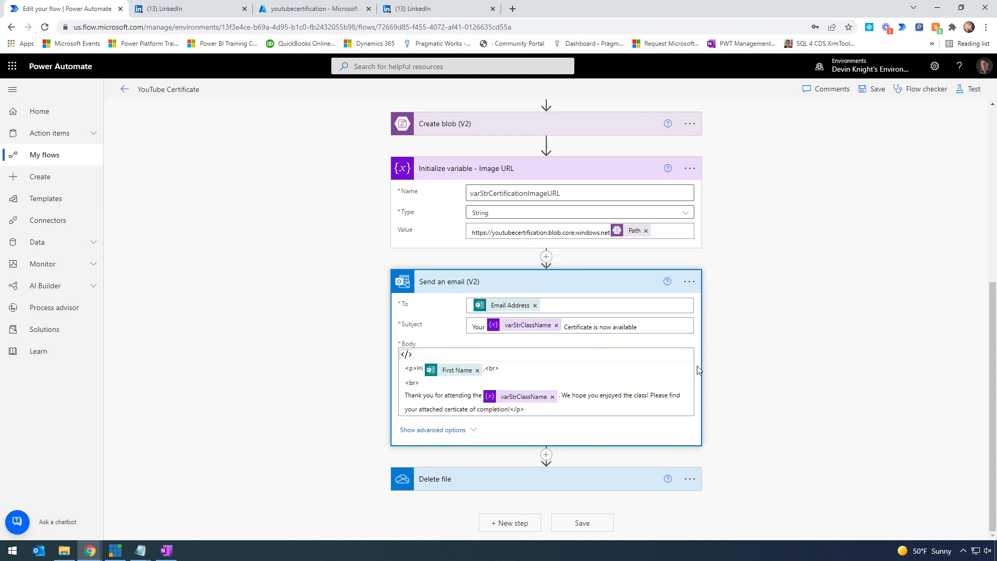
mouse_move(553, 415)
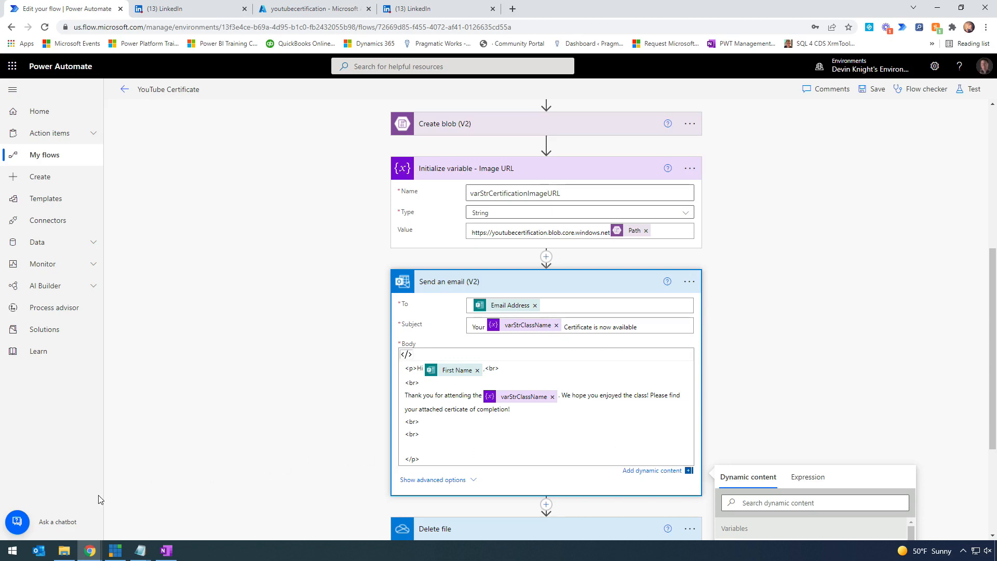
mouse_move(157, 498)
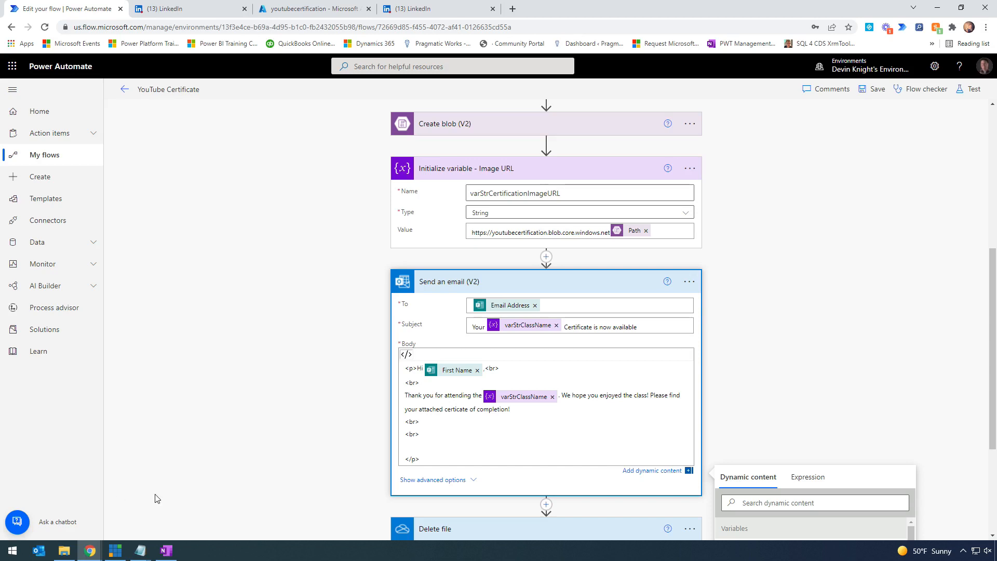
mouse_move(163, 490)
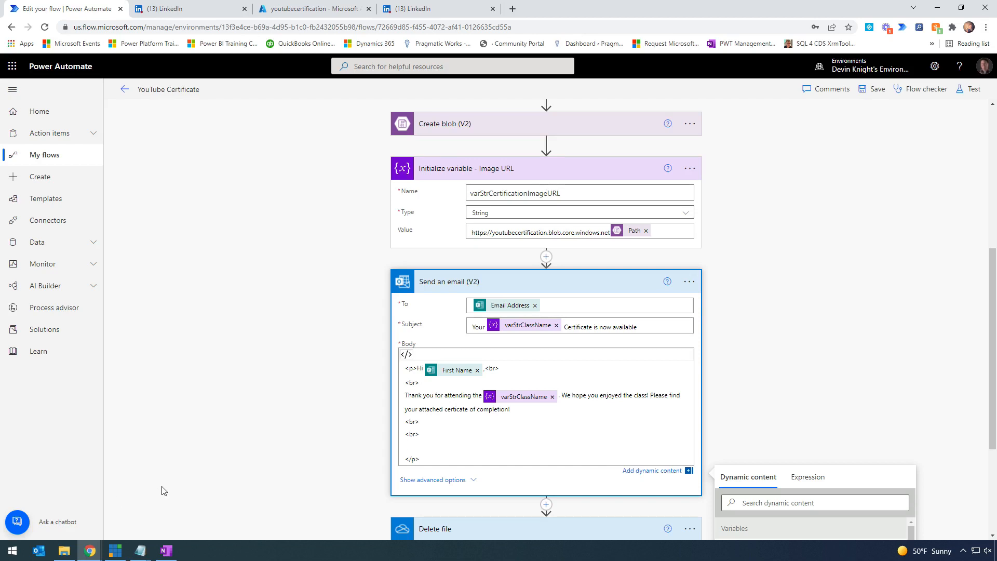
Add a 'Click <a href=...shareArticle?mini=true&url=' anchor and insert varStrCertificationImageURL into it.
left_click(405, 445)
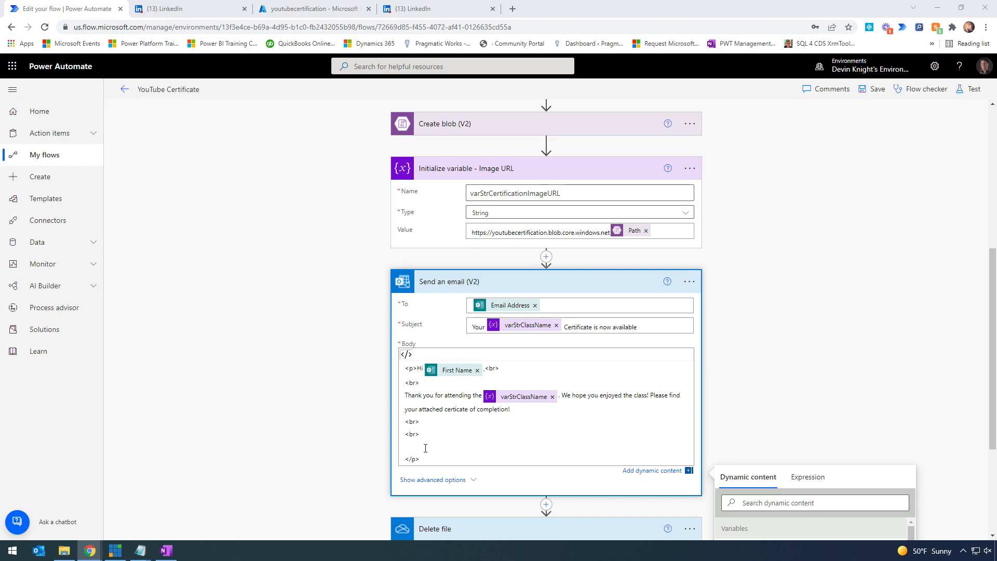
type("Click")
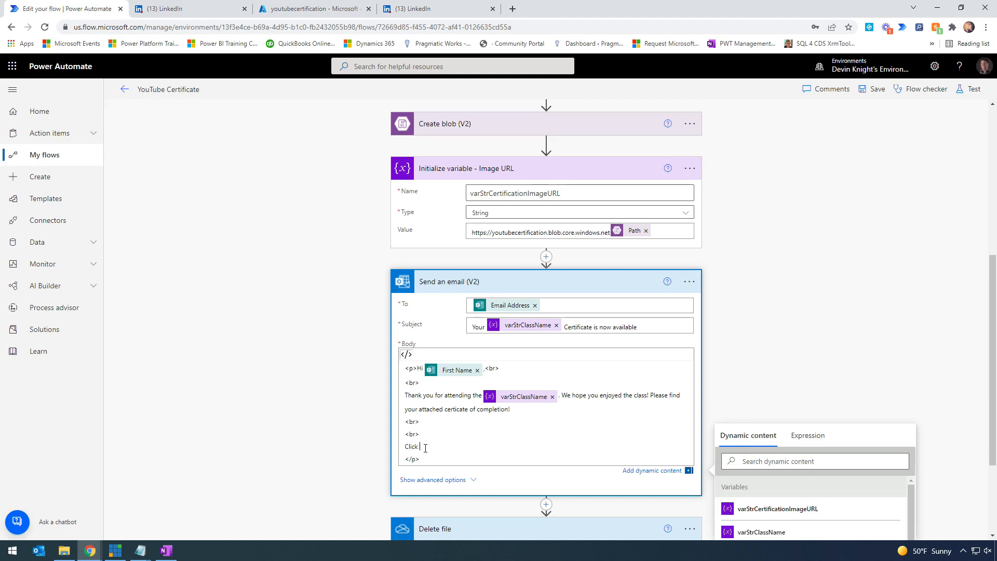
type("<")
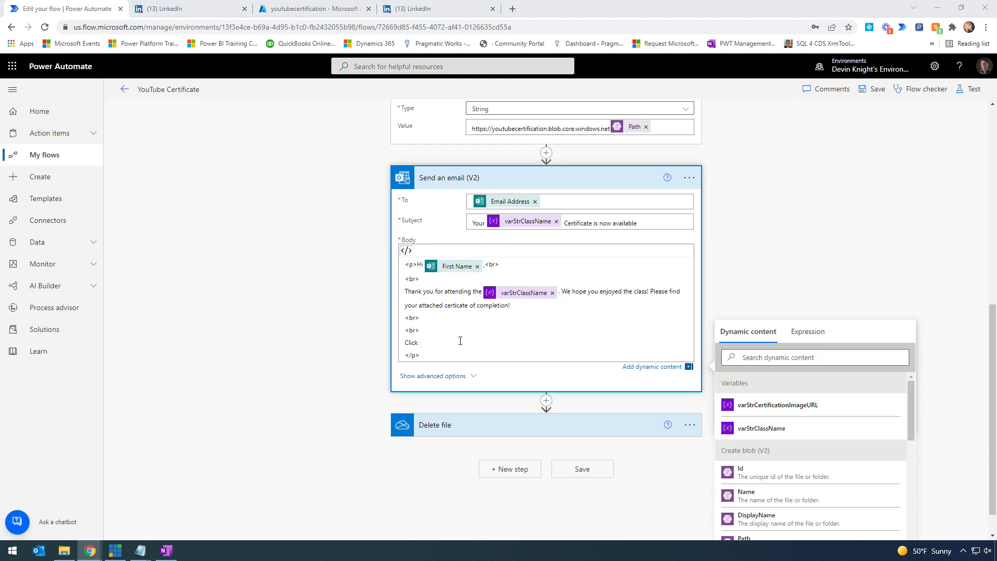
type("<a href=\"http://www.linkedin.com/shareArticle?mini=true&url=")
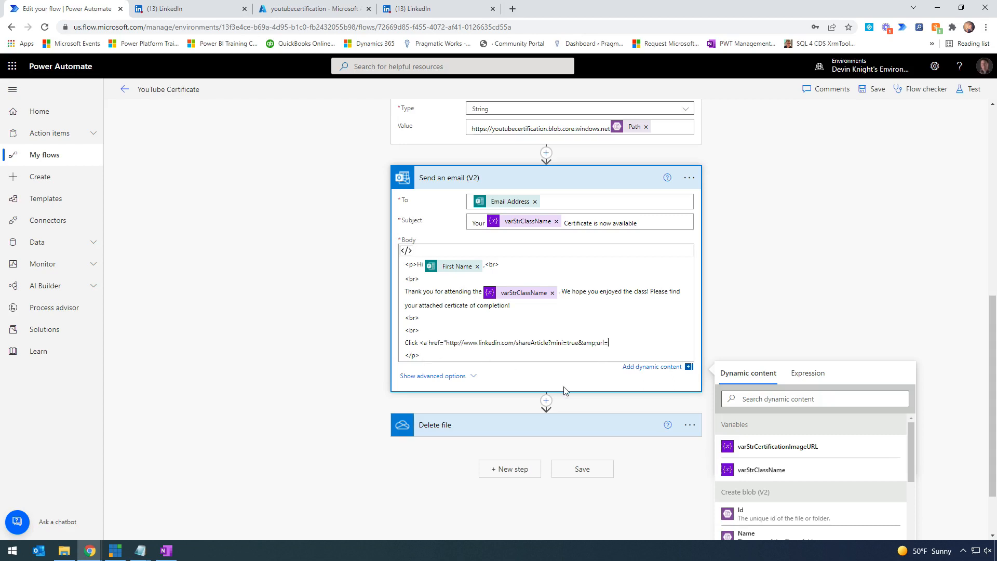
mouse_move(510, 154)
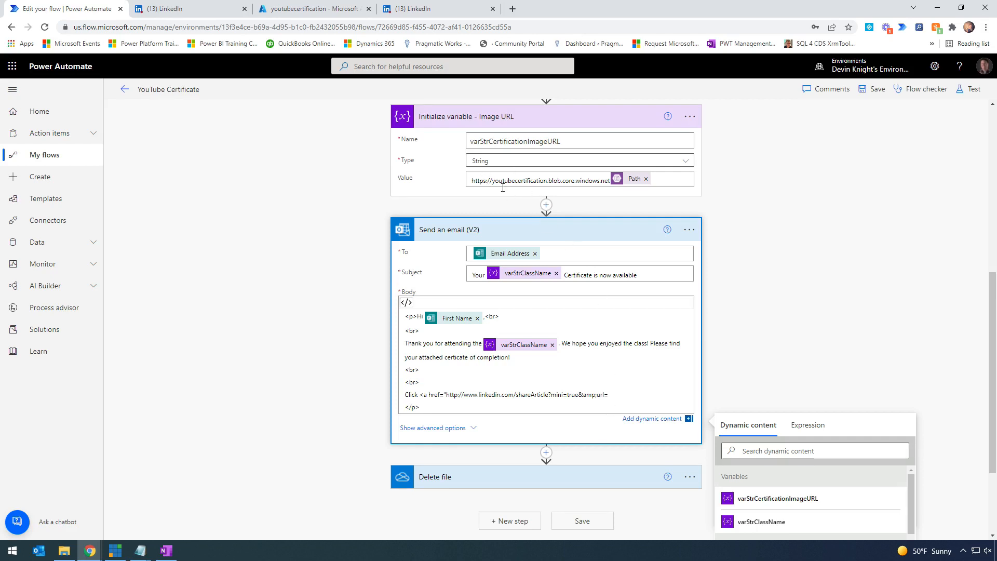
scroll("down", 3)
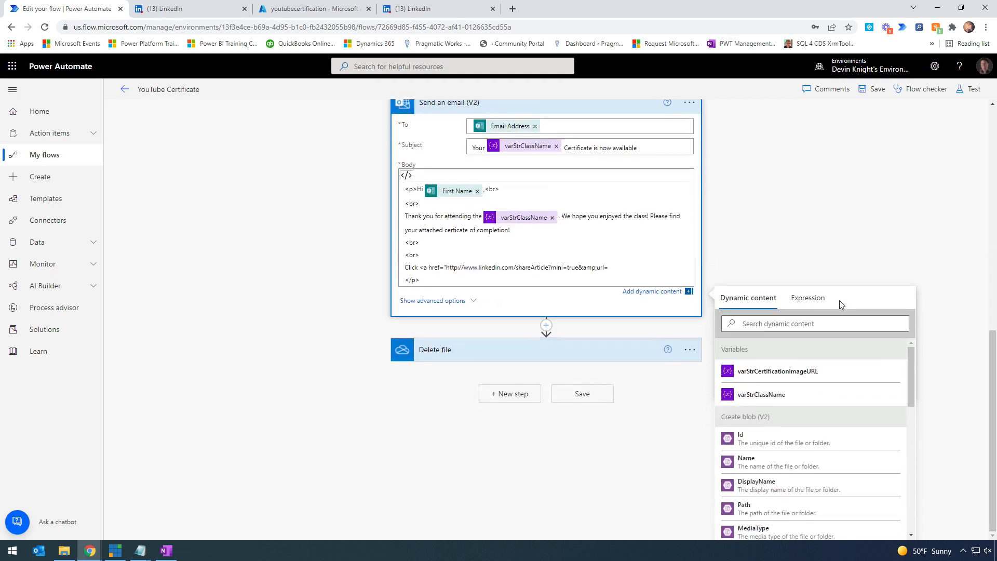
mouse_move(776, 378)
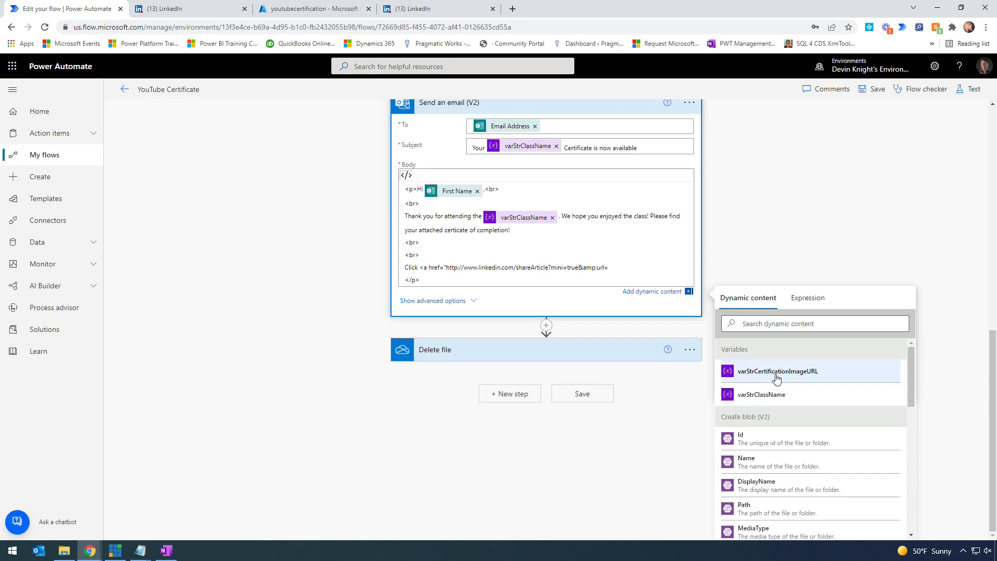
left_click(777, 370)
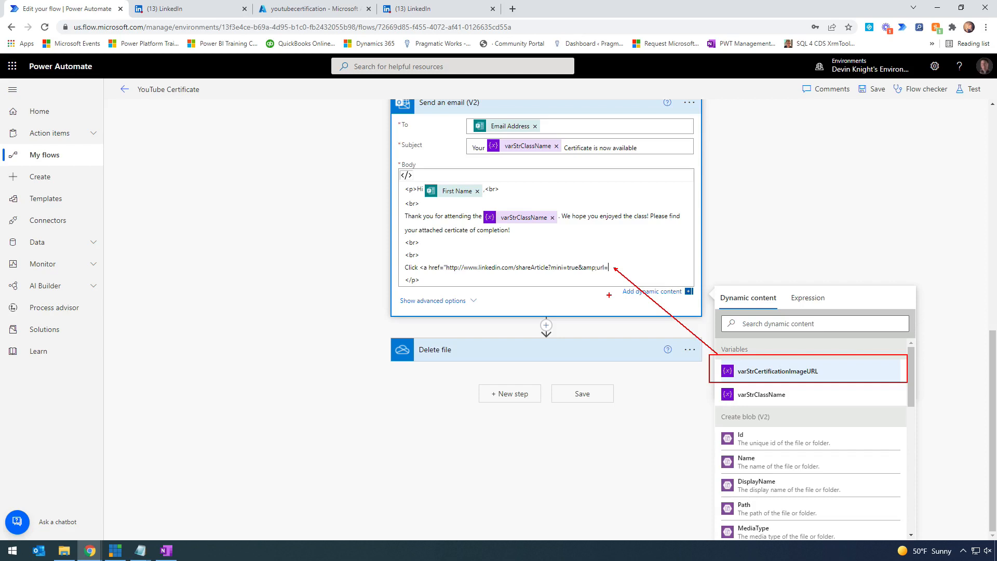
left_click(776, 371)
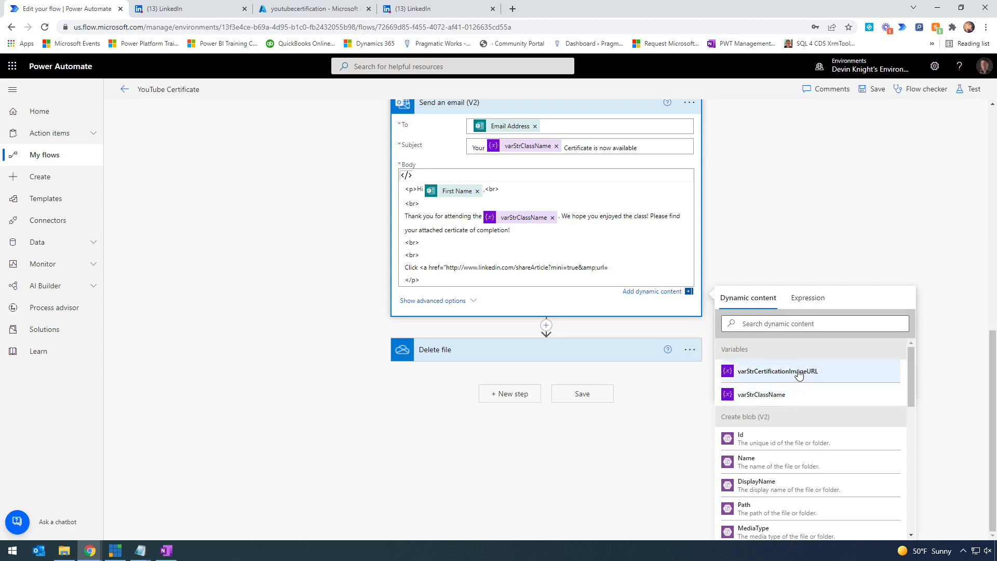
left_click(777, 371)
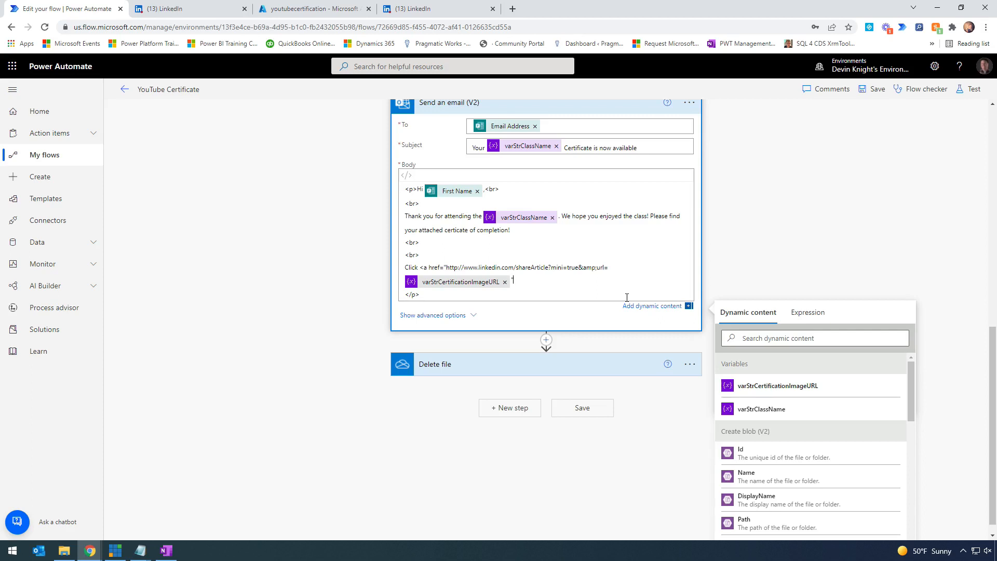
Close the link and finish with 'here </a> to tells others about your accomplishment on Linkedin.'.
type("\">")
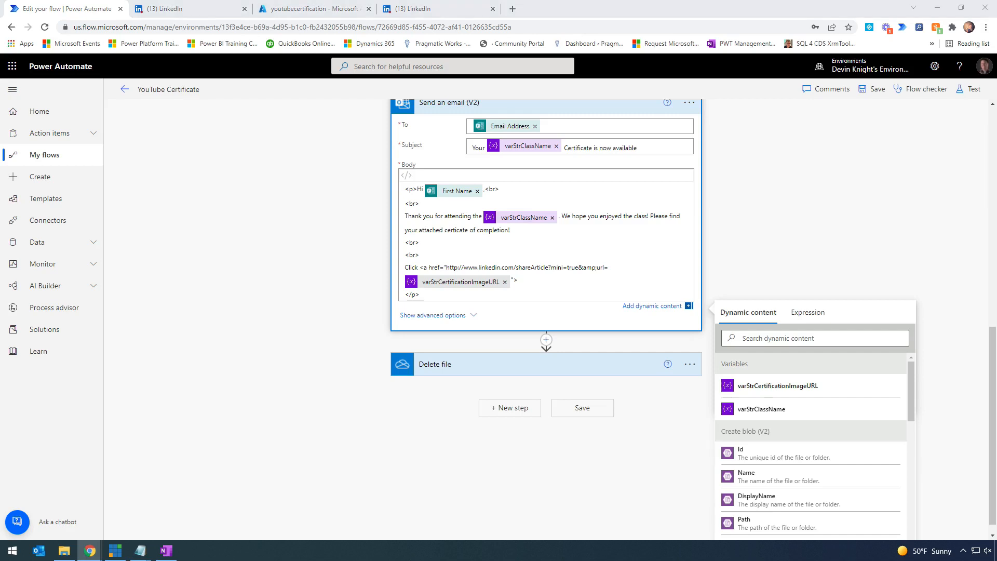
mouse_move(522, 307)
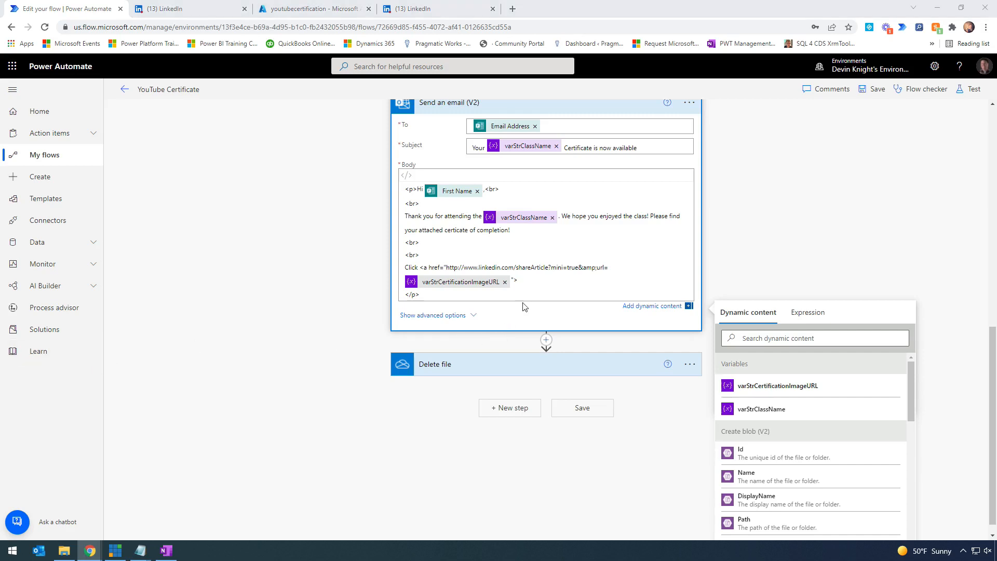
type("here </a> to tells others about your accomplishment on Linkedin.")
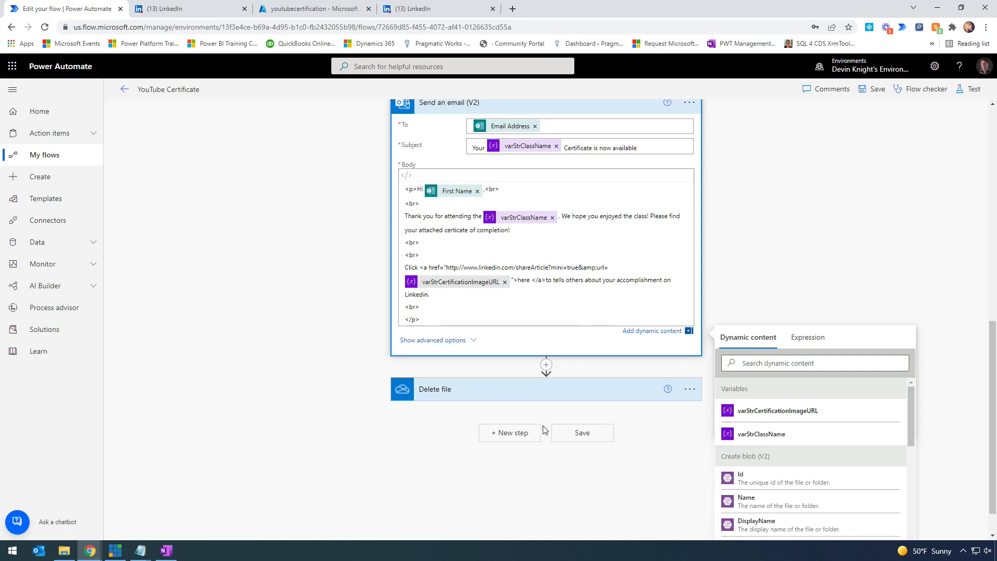
Save the YouTube Certificate flow and start an automatically triggered test run.
left_click(581, 432)
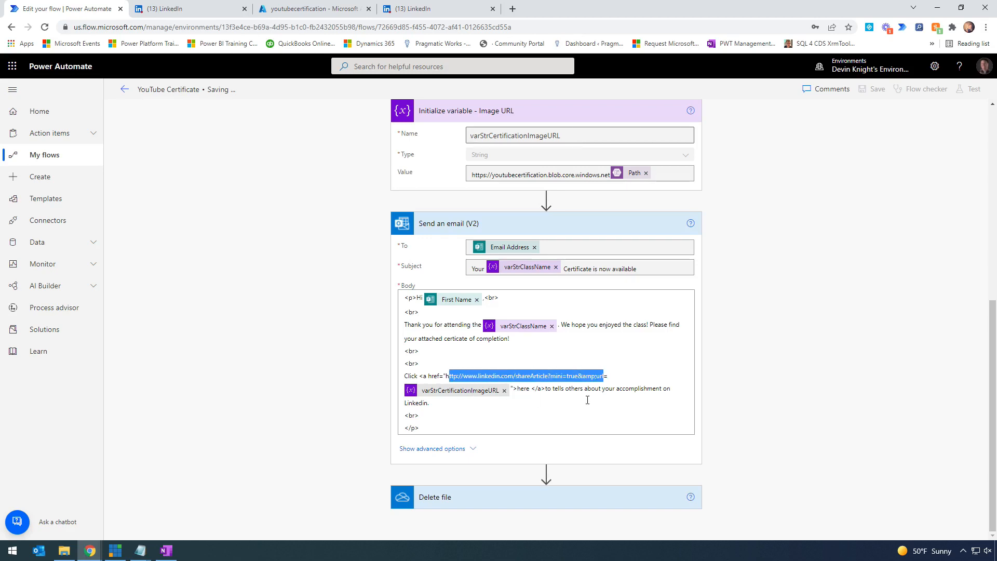
left_click(876, 89)
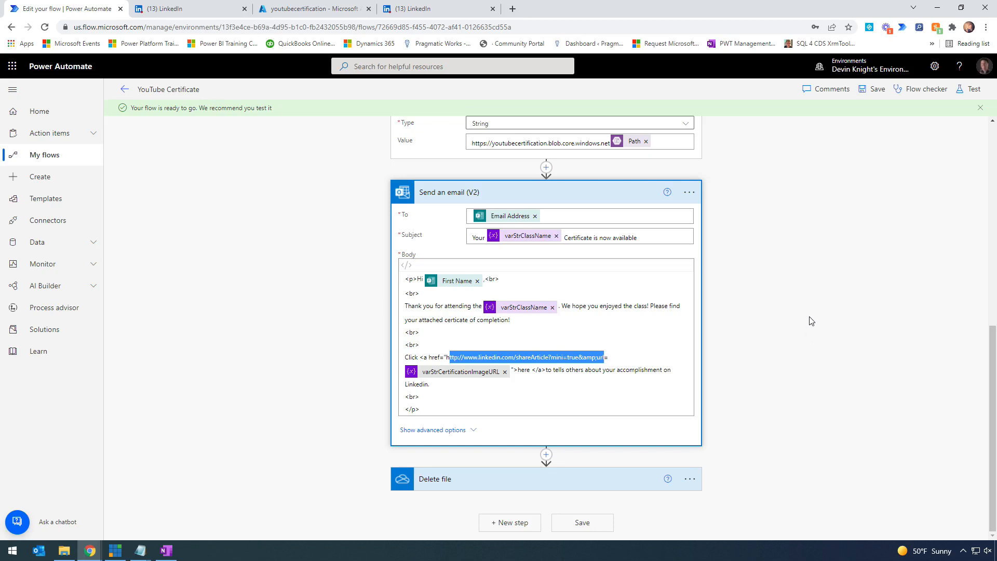
mouse_move(631, 368)
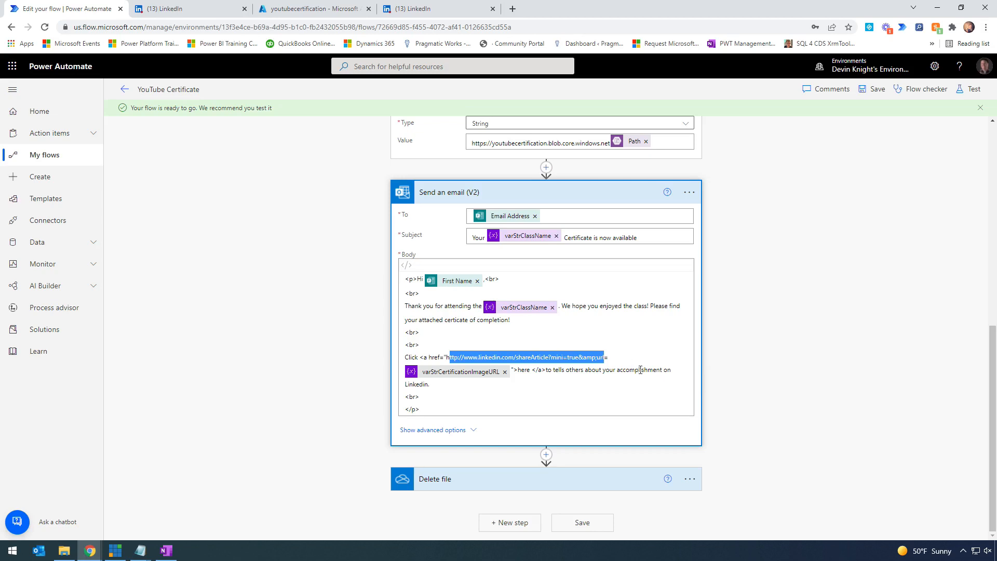
mouse_move(638, 360)
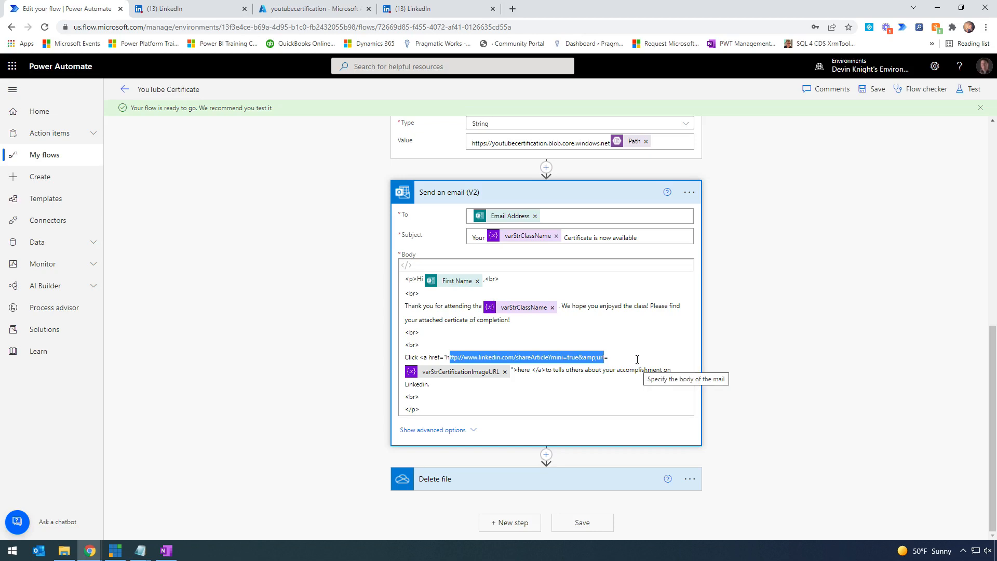
mouse_move(941, 129)
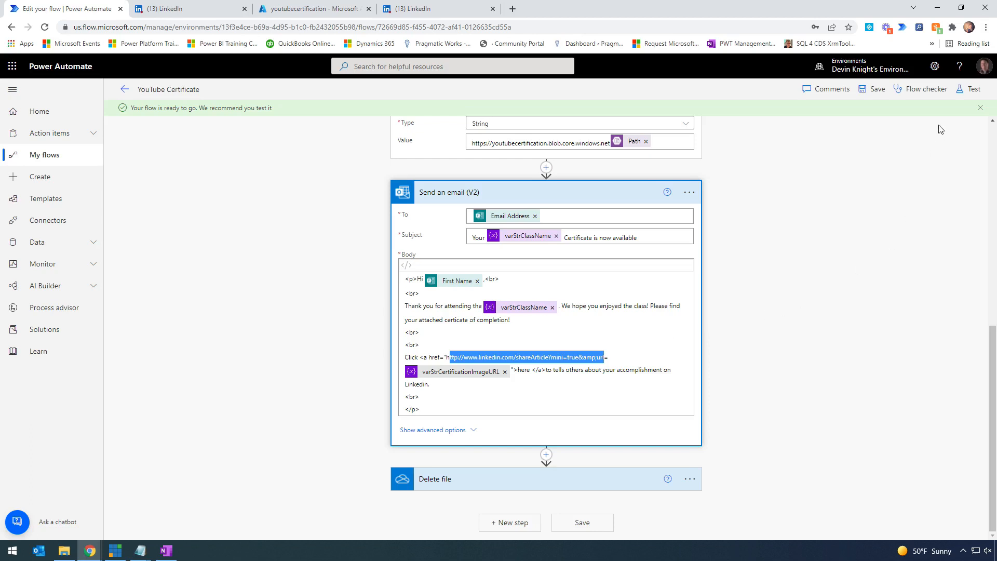
left_click(972, 89)
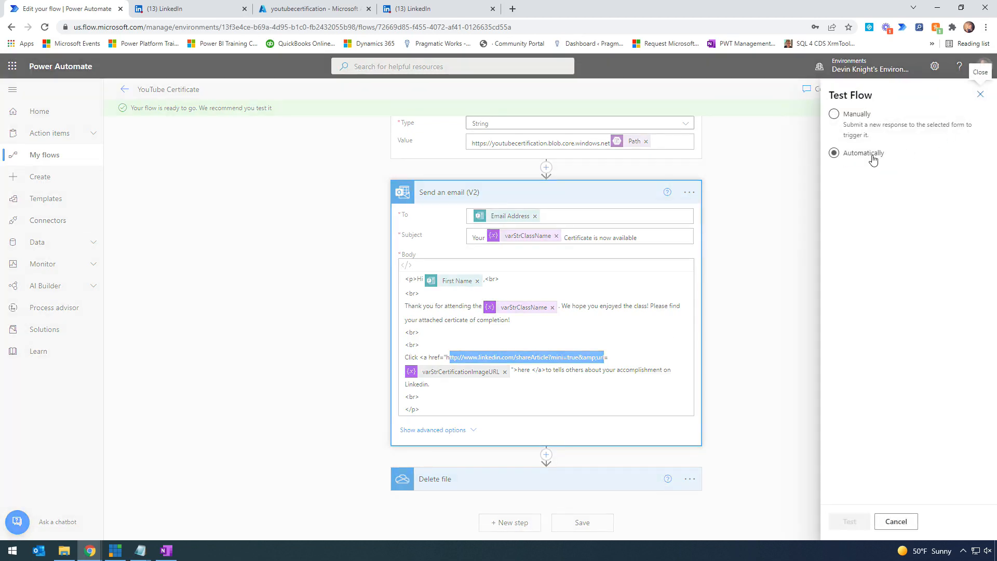
left_click(833, 114)
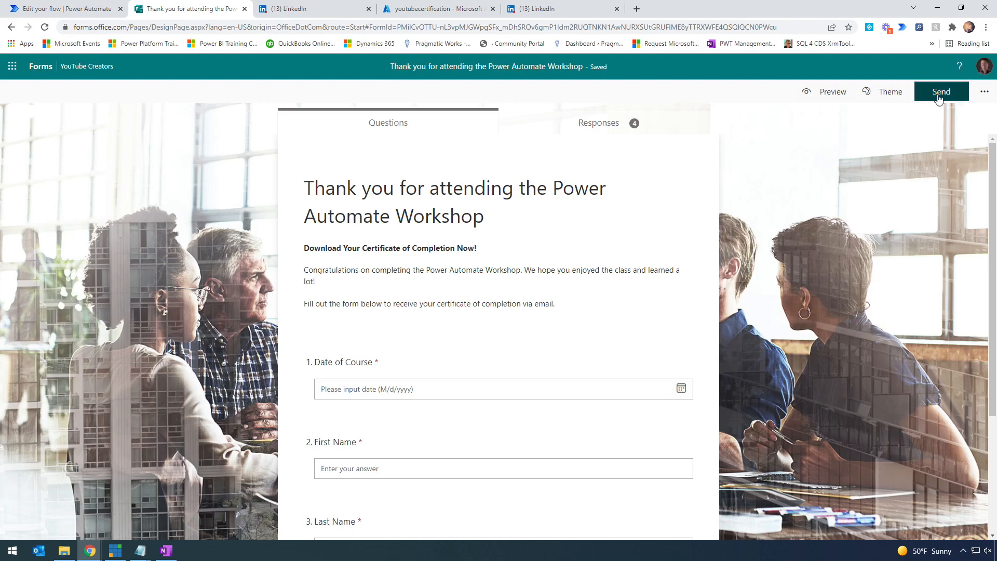
left_click(941, 92)
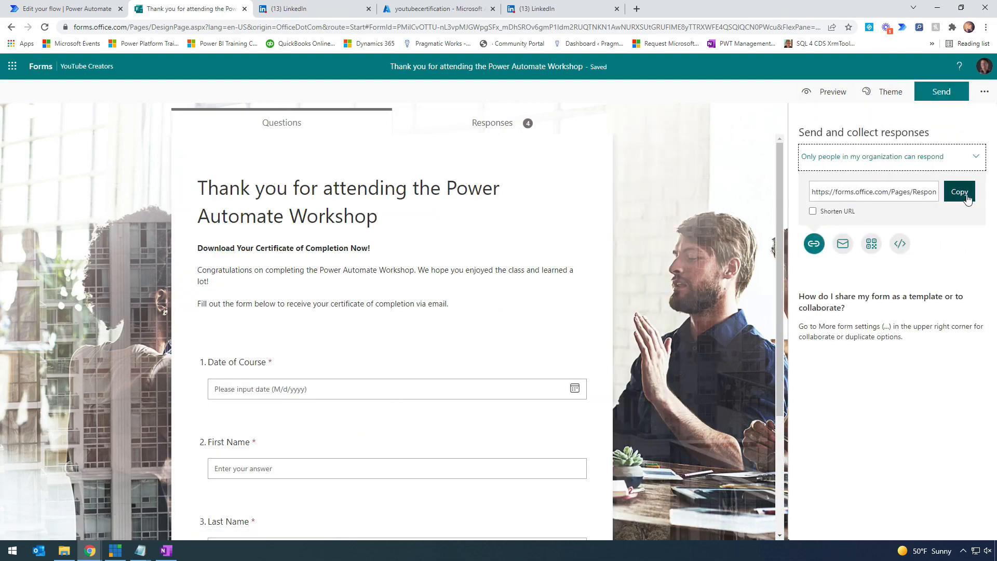
left_click(636, 8)
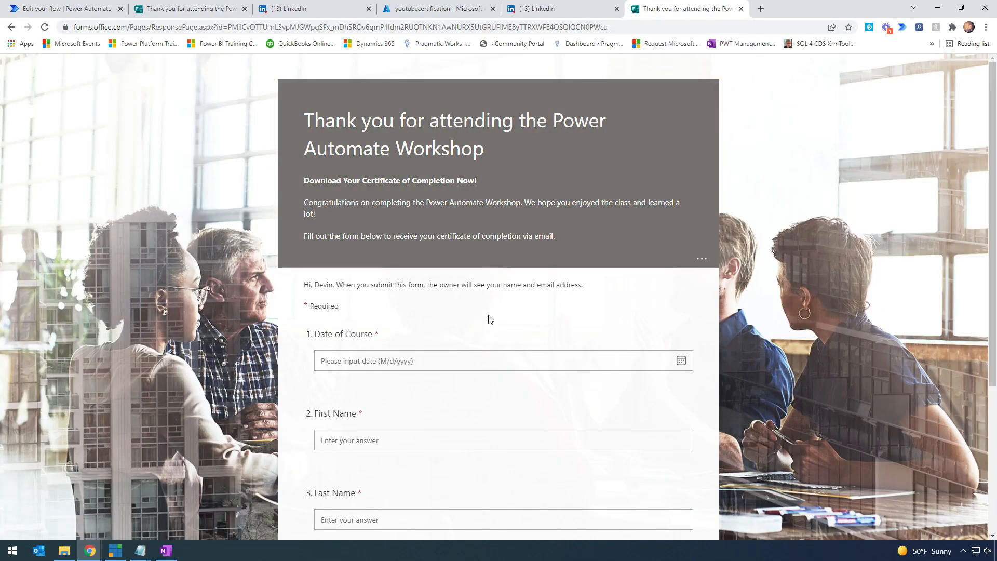
type("3/2/2022")
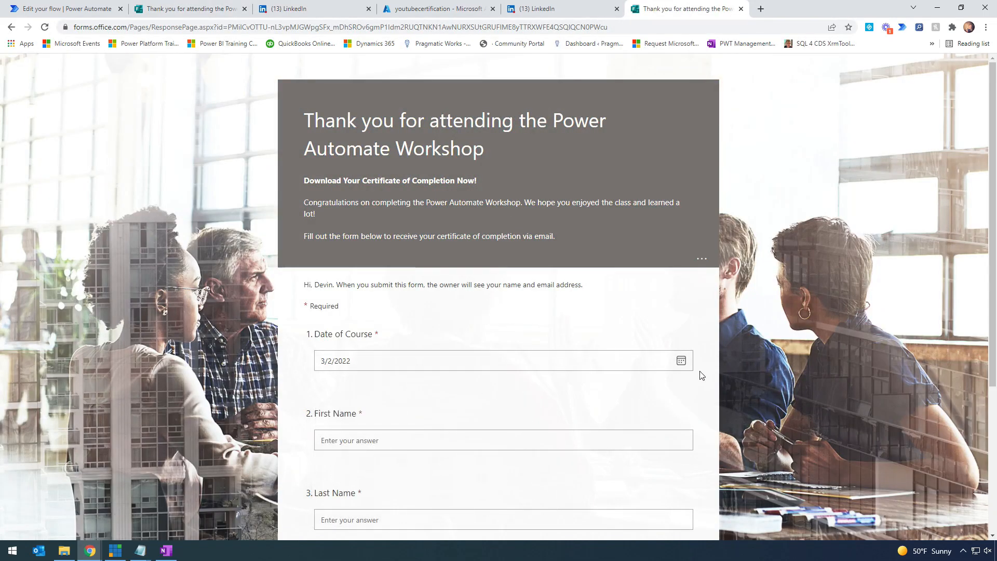
scroll("down", 3)
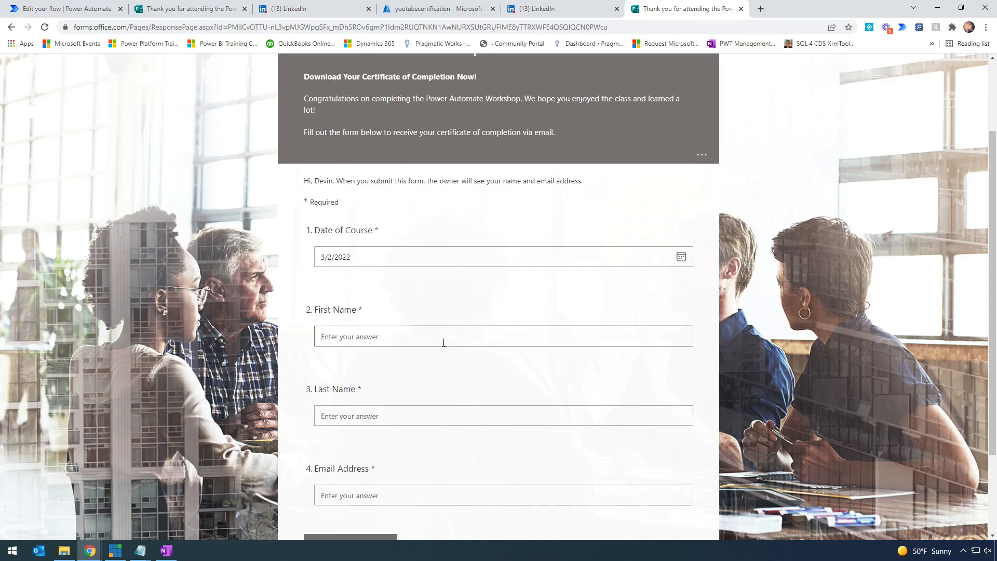
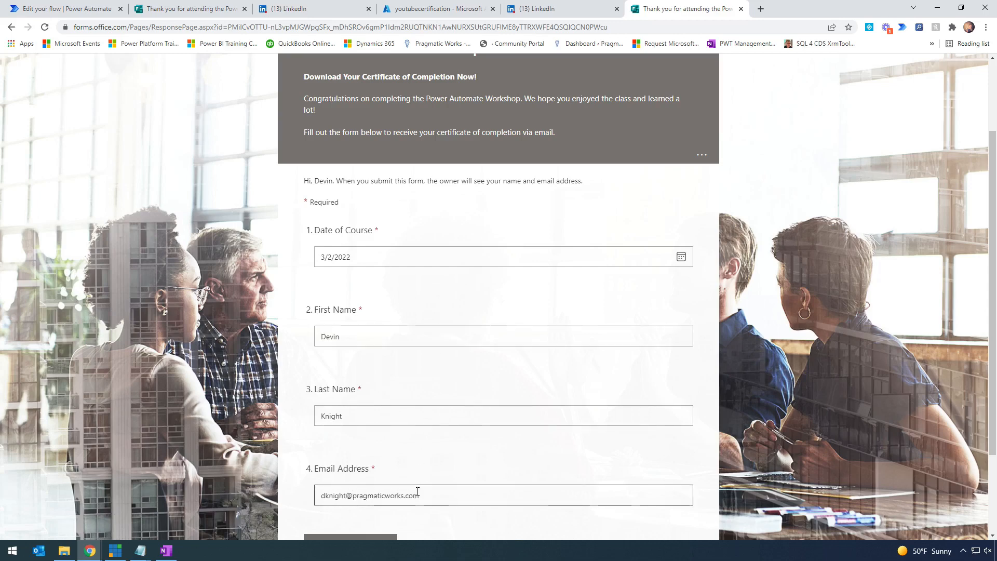
left_click(350, 537)
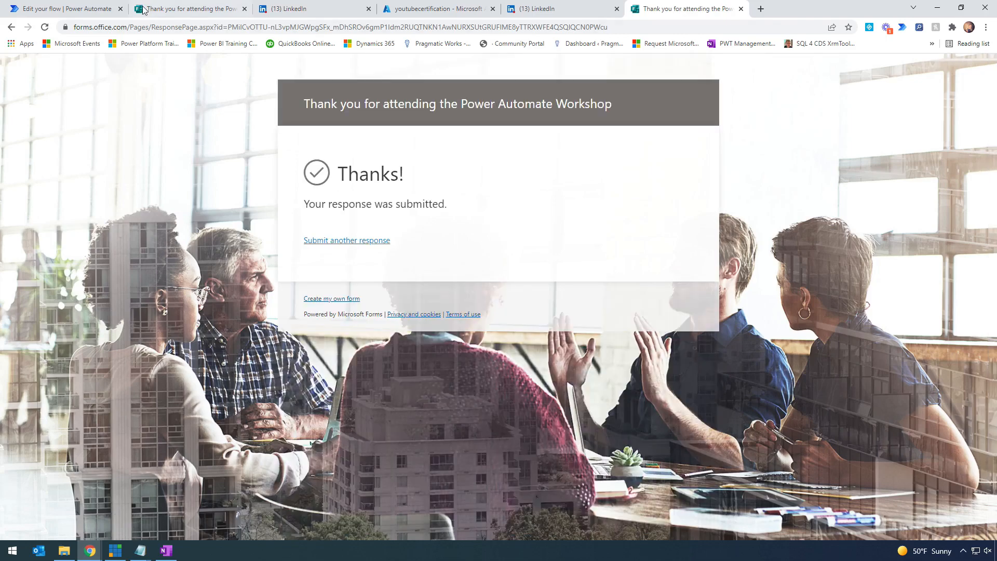
left_click(63, 9)
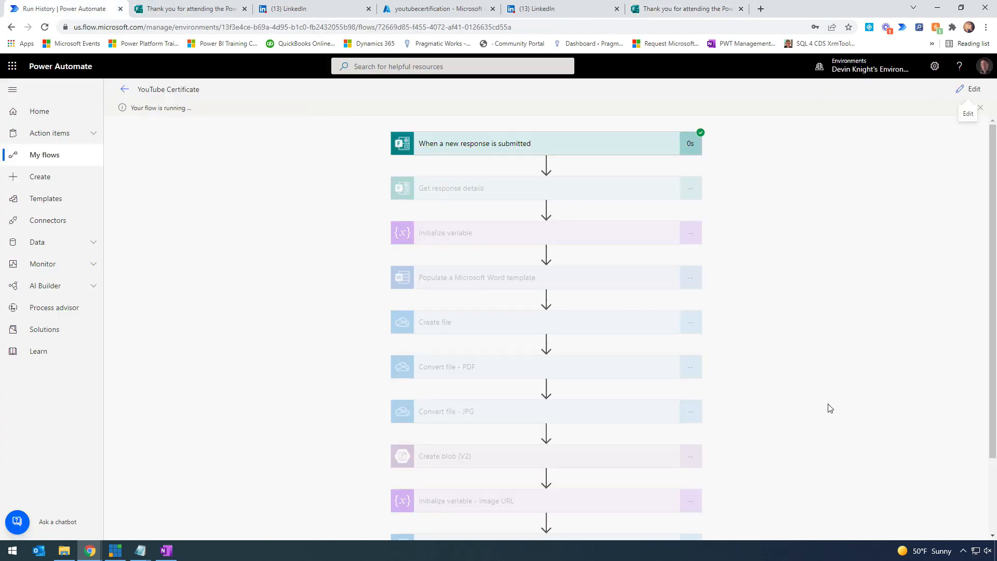
mouse_move(799, 200)
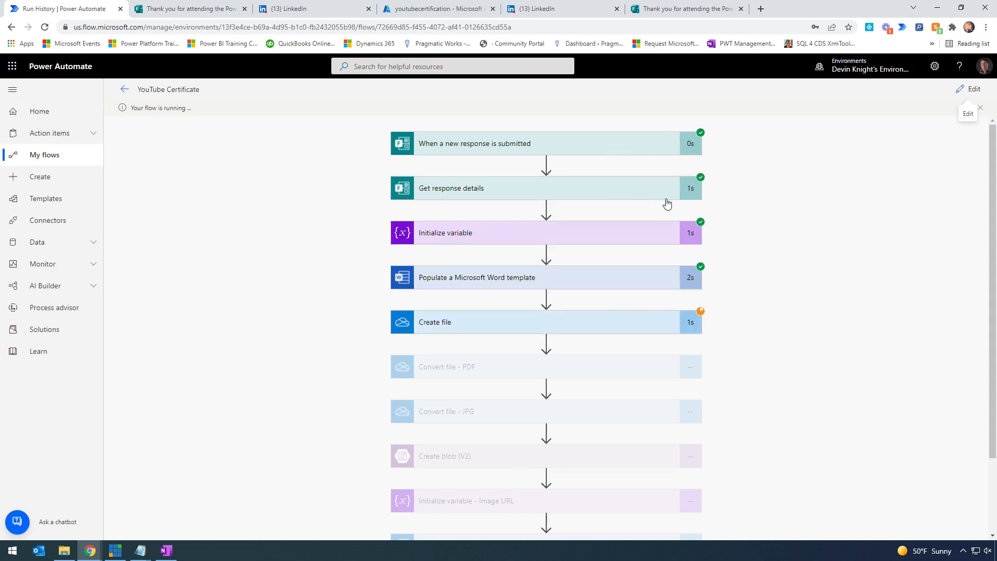
mouse_move(615, 338)
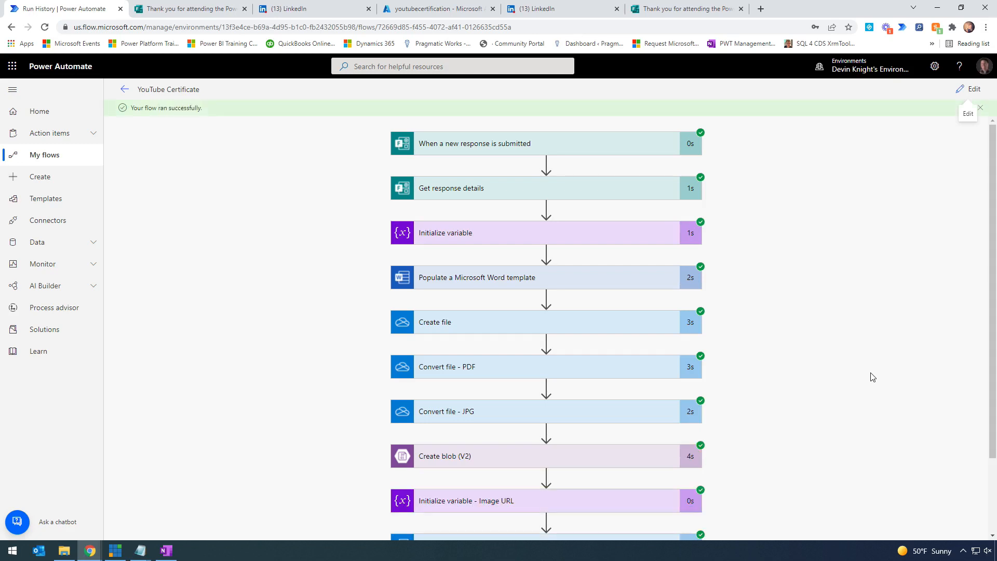
Scroll the run history to confirm all actions through Delete file succeeded.
scroll("down", 3)
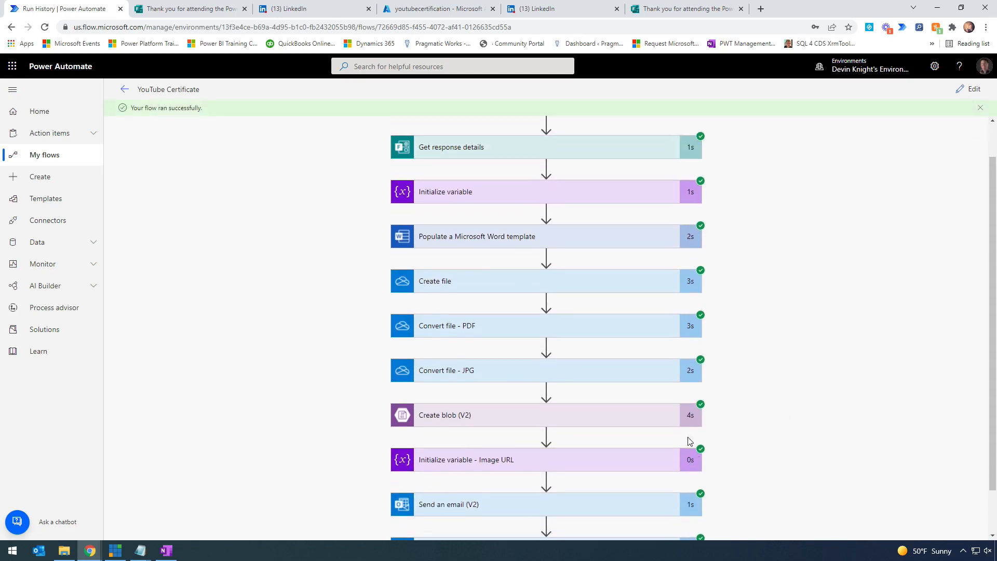
scroll("down", 3)
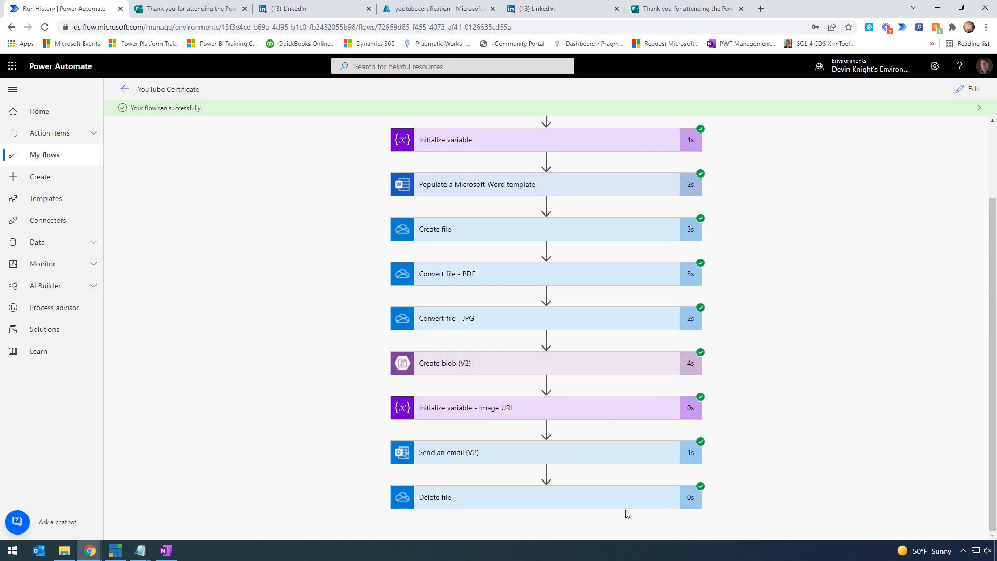
mouse_move(107, 508)
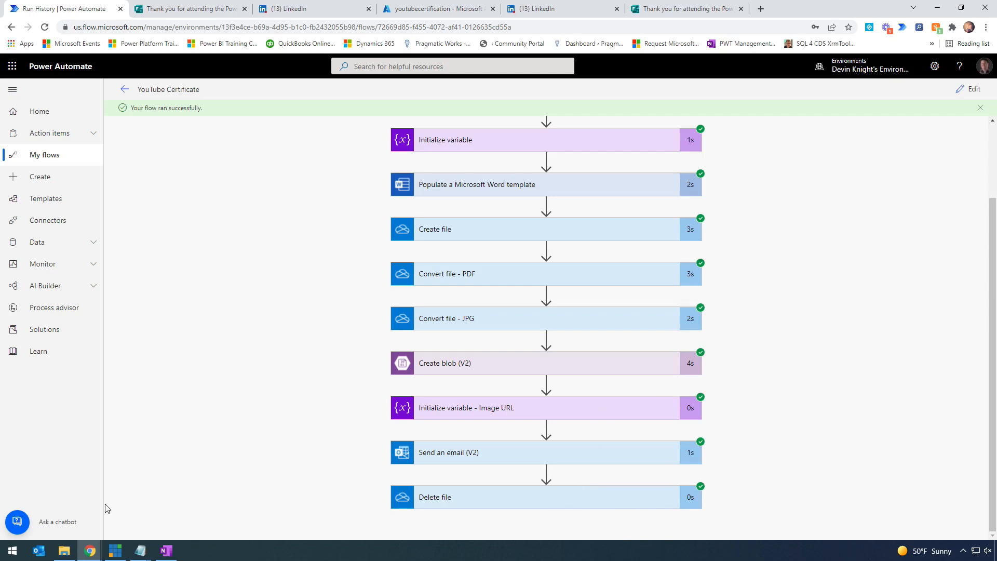
mouse_move(239, 404)
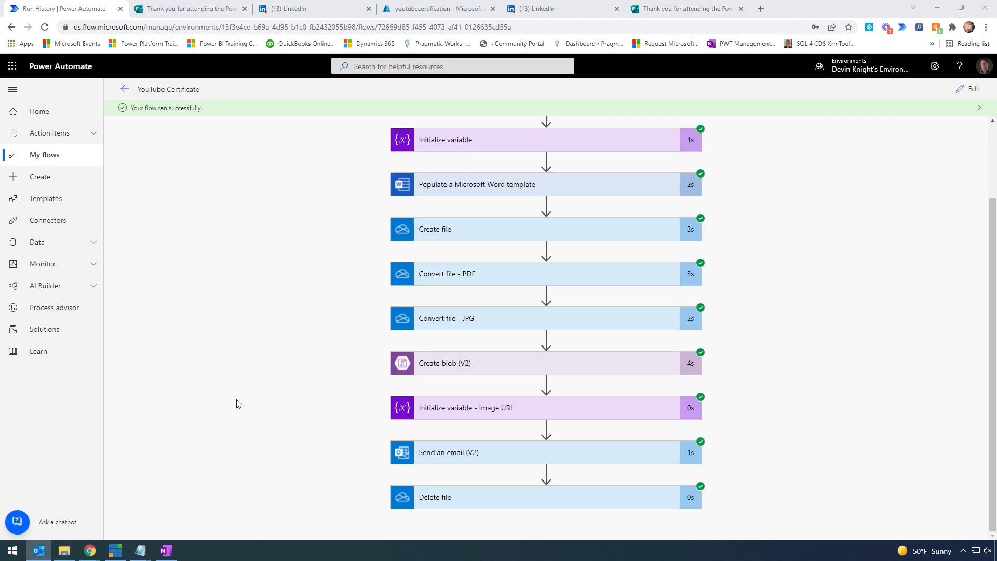
mouse_move(395, 392)
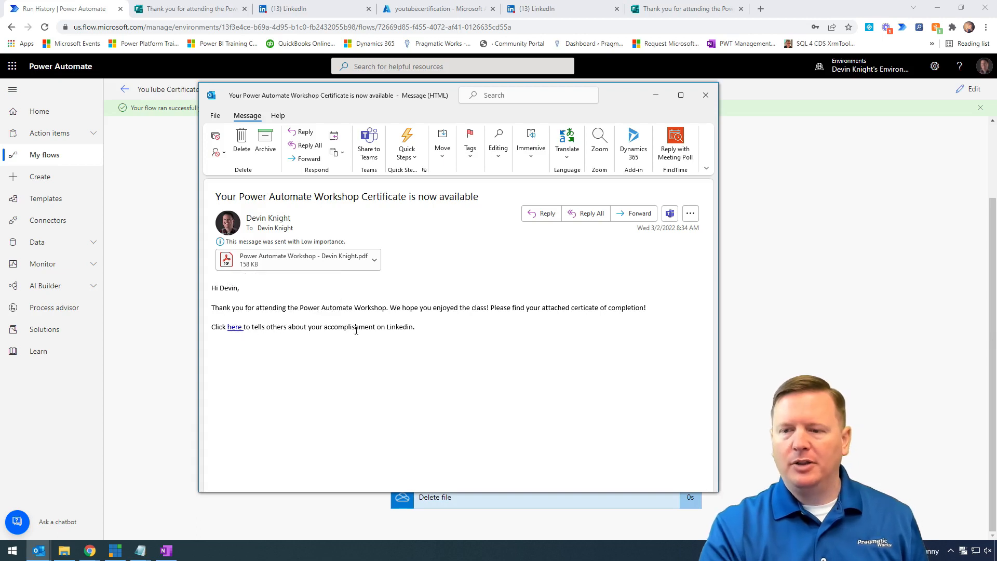
mouse_move(235, 327)
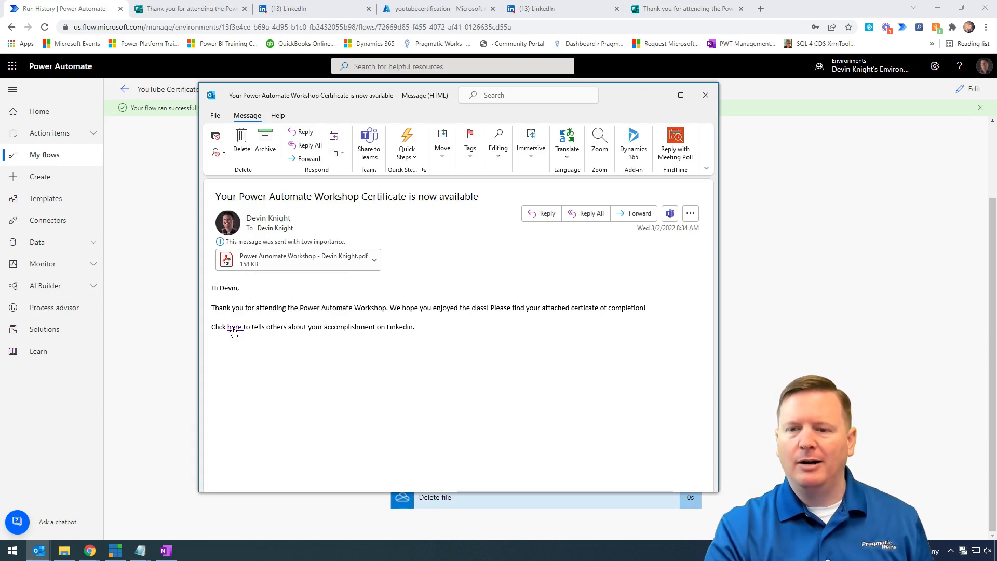
Follow the 'here' link in the certificate email to share on LinkedIn.
left_click(233, 326)
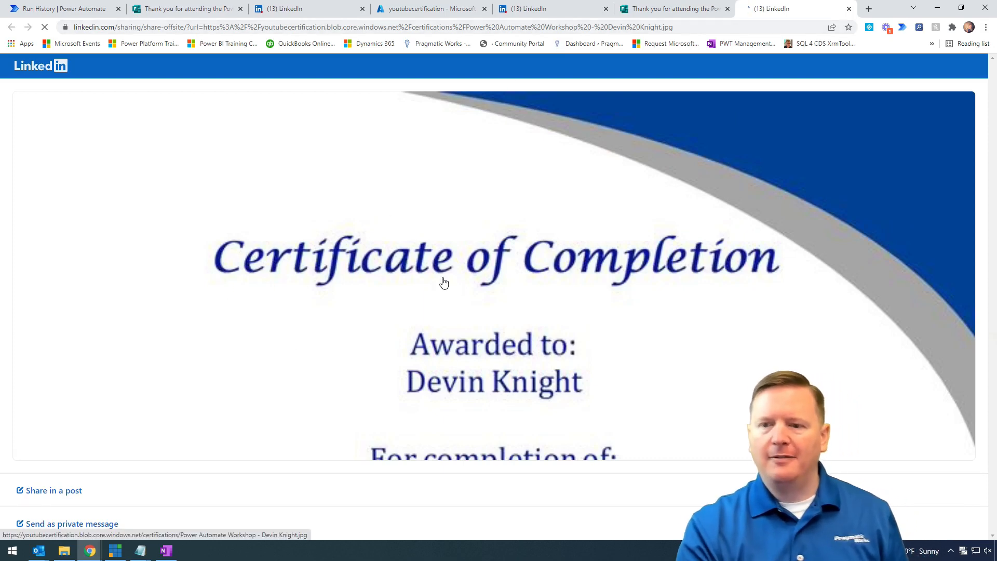
mouse_move(450, 288)
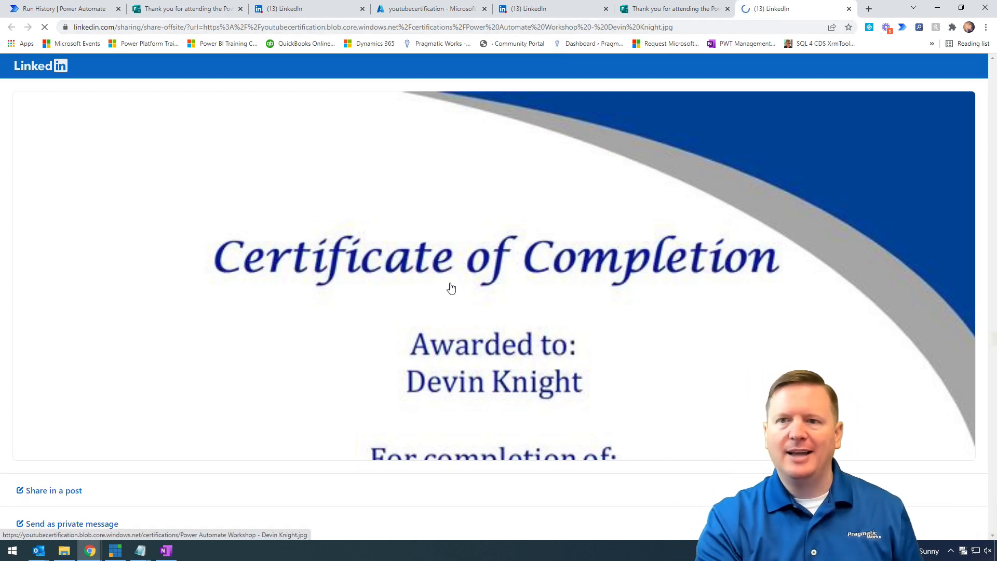
mouse_move(407, 327)
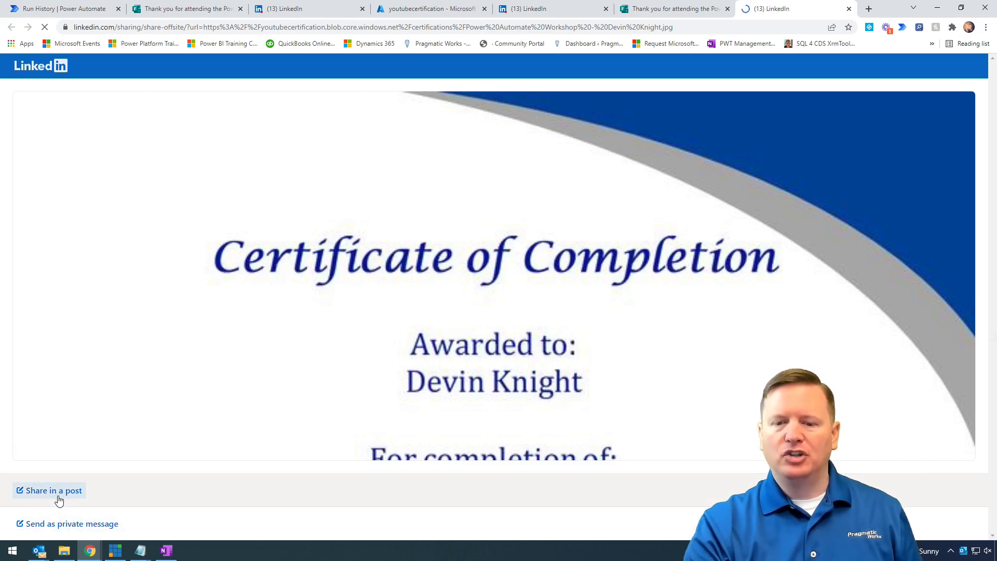
Start a LinkedIn post sharing the certificate image, then return to the form's submission confirmation.
left_click(53, 490)
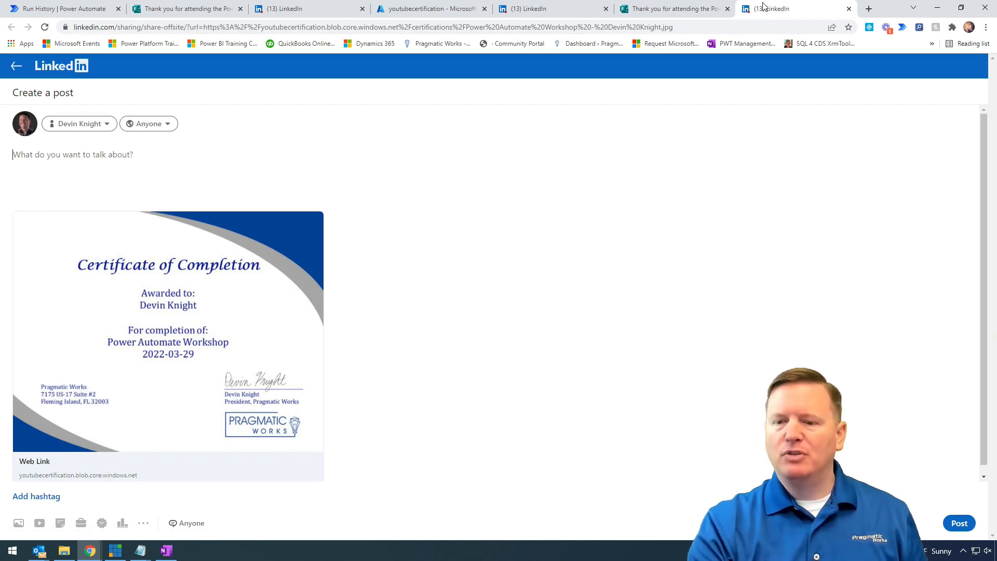
left_click(674, 9)
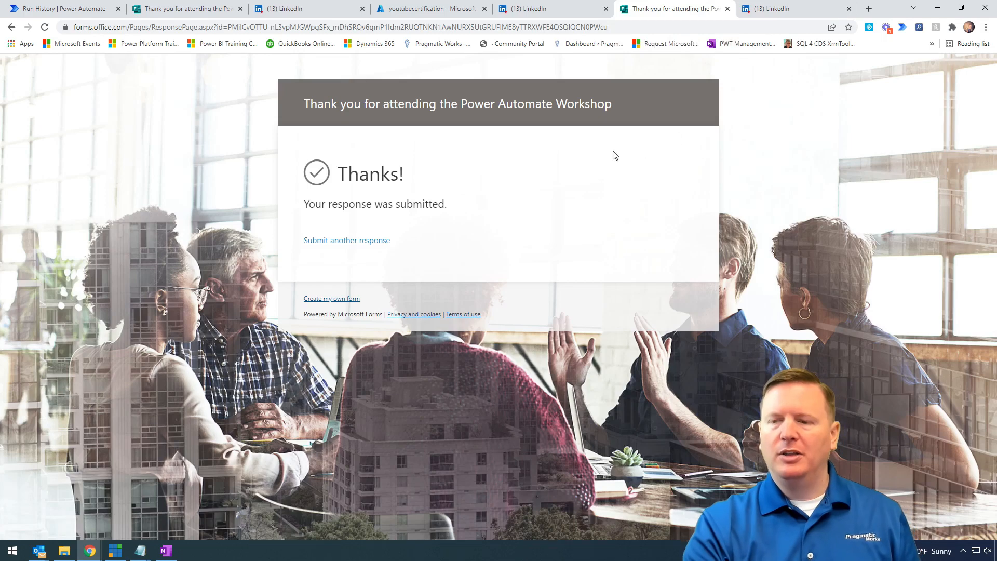